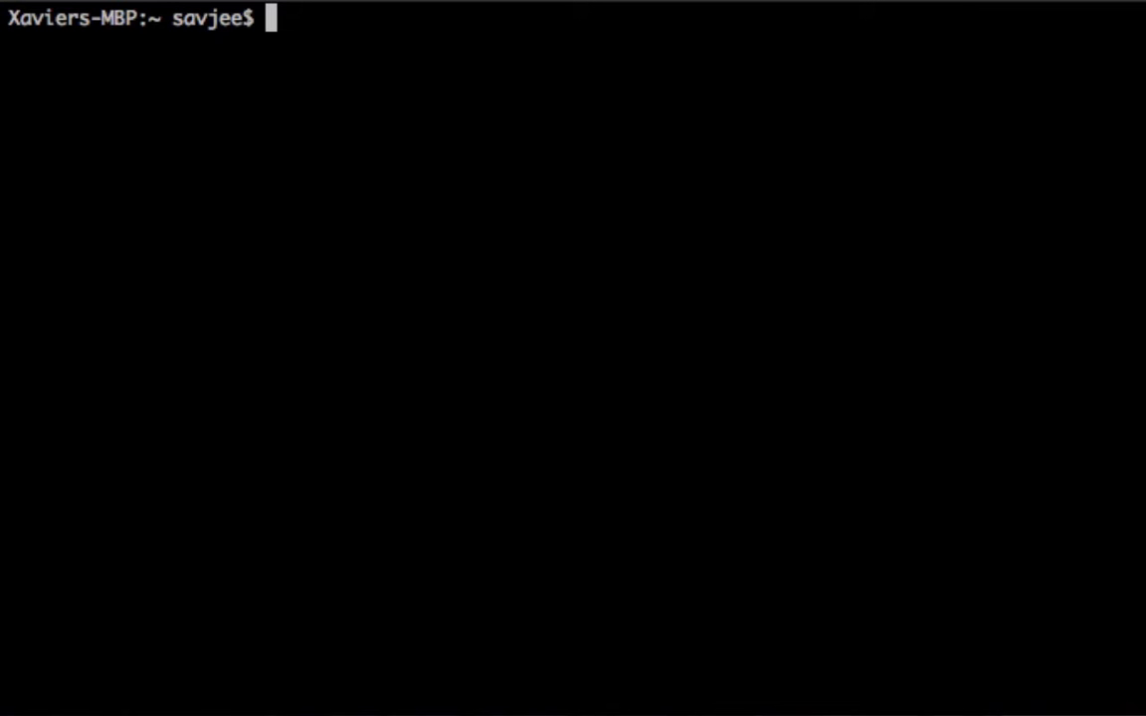
- Run sudo gem install s3_website and supply the password so six gems install
text(sudo gem ins)
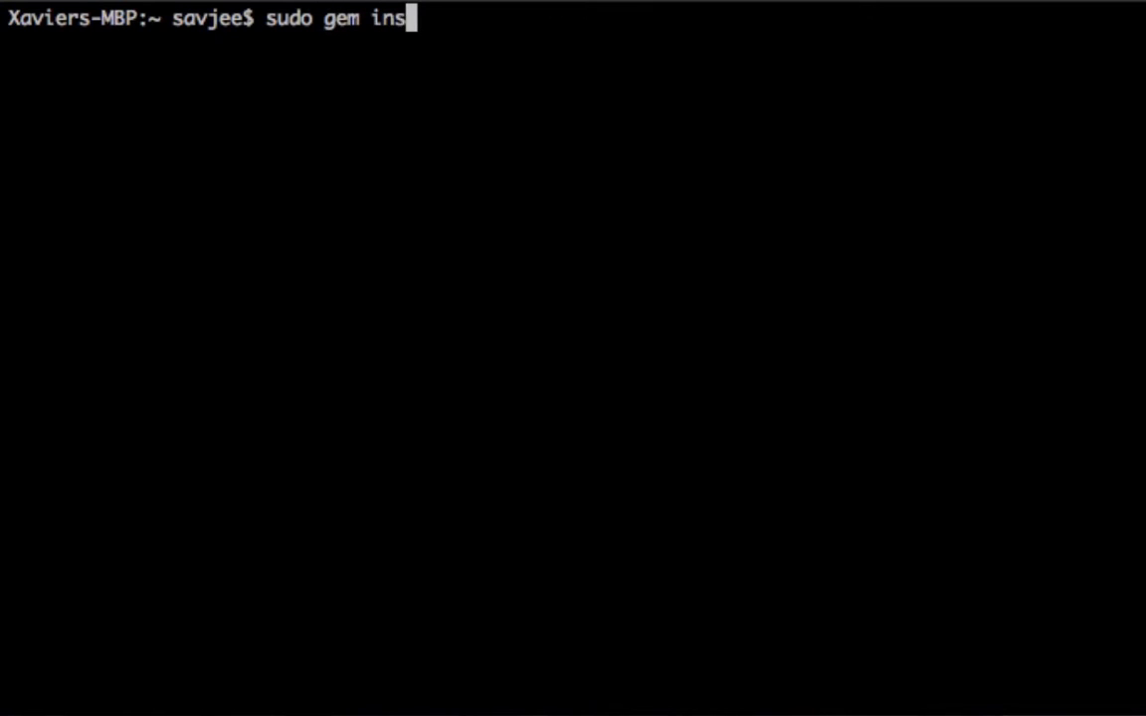
text(tall s3_website)
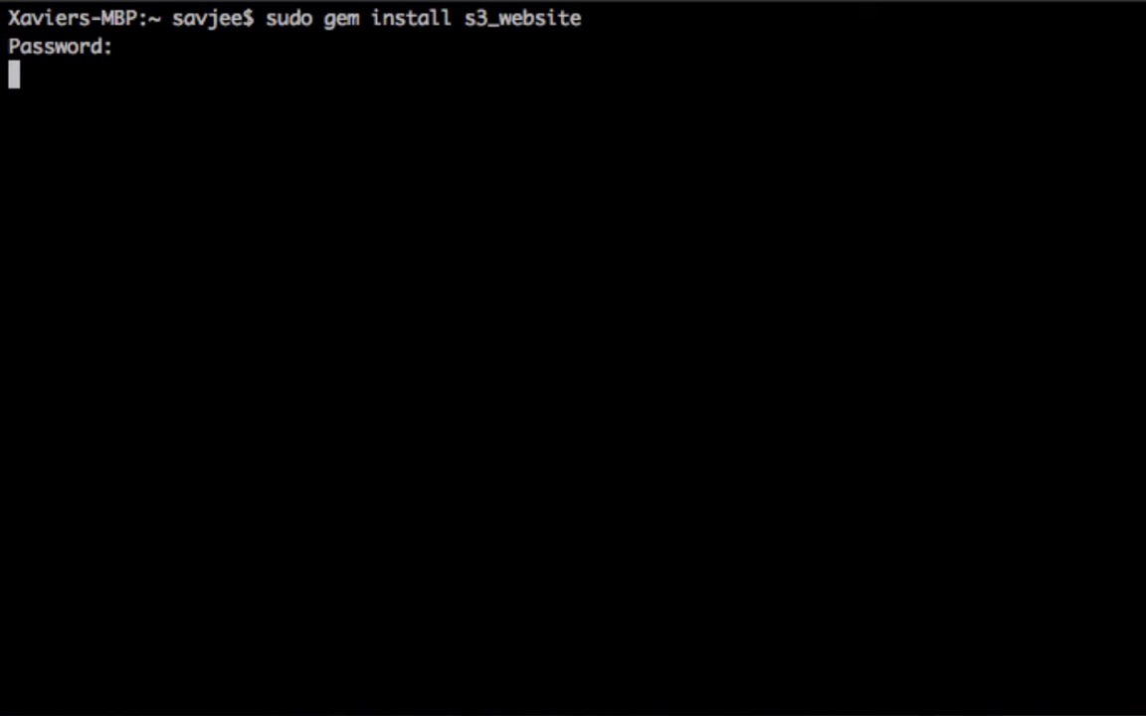
key(Return)
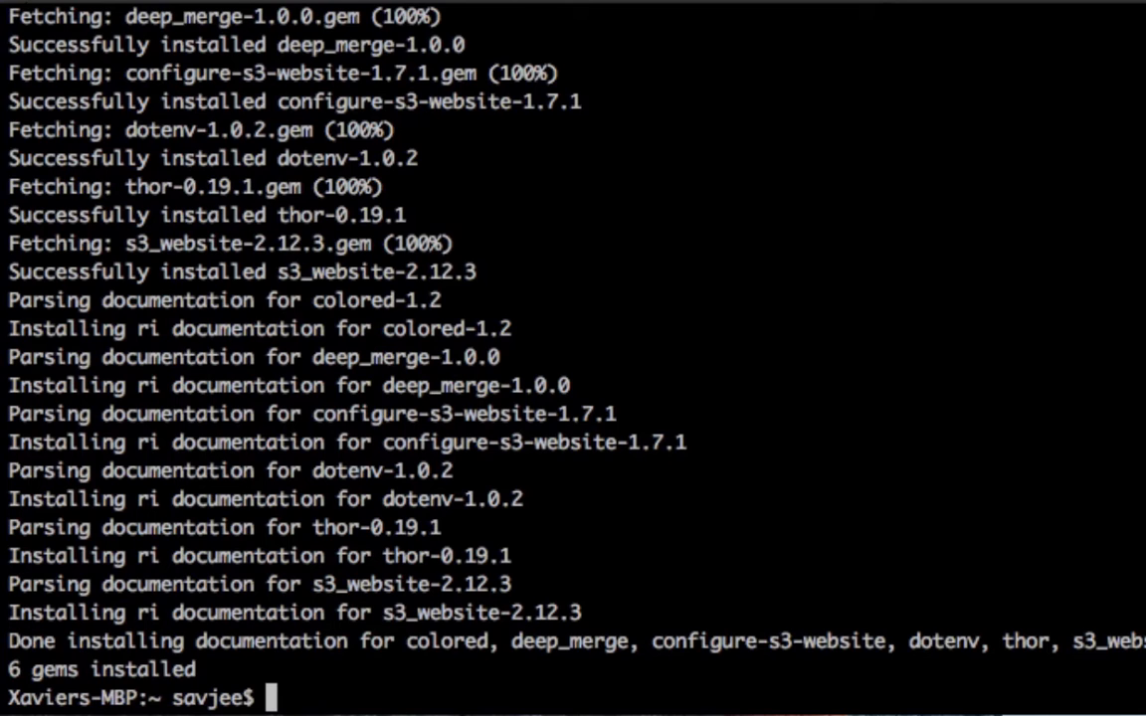
- Make Desktop/myawesomewebsite, cd into it, and start the s3_website config command
text(cd Desktop/)
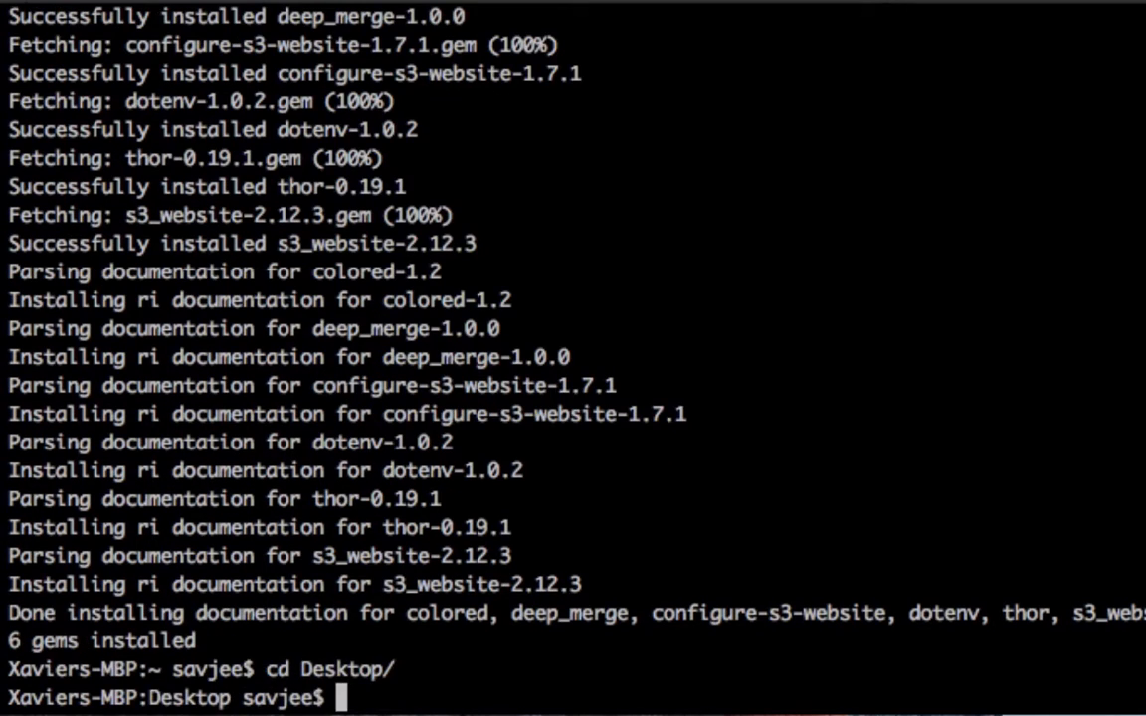
text(mkdir)
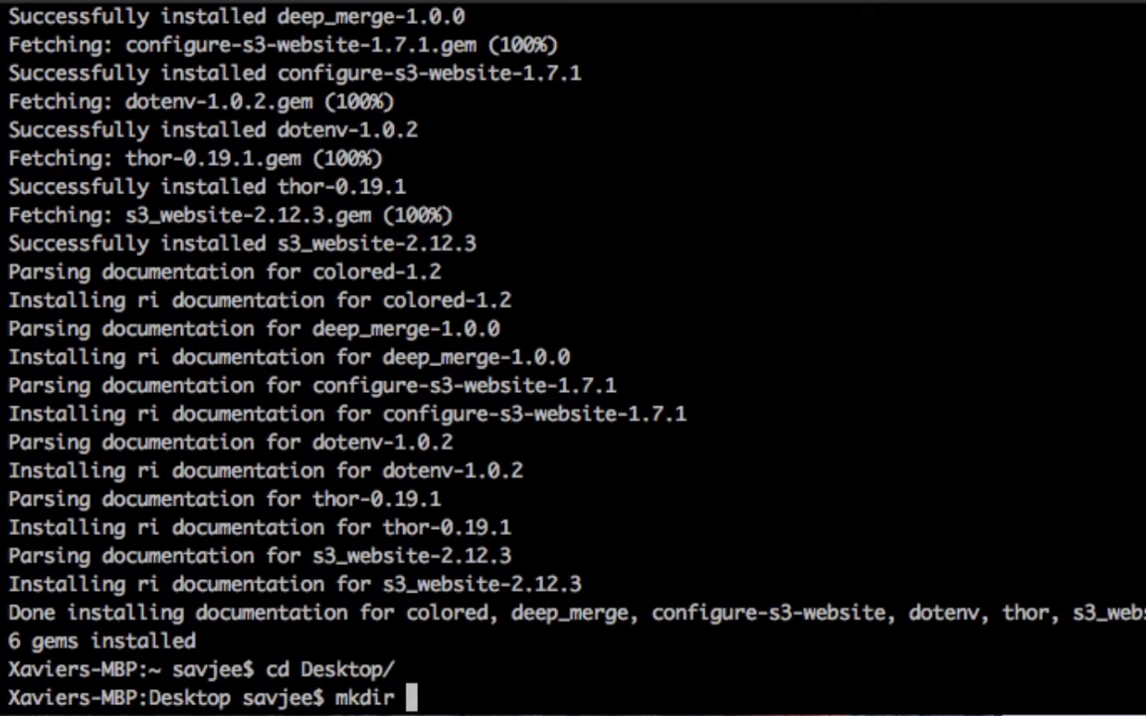
text(myawesomewebsite)
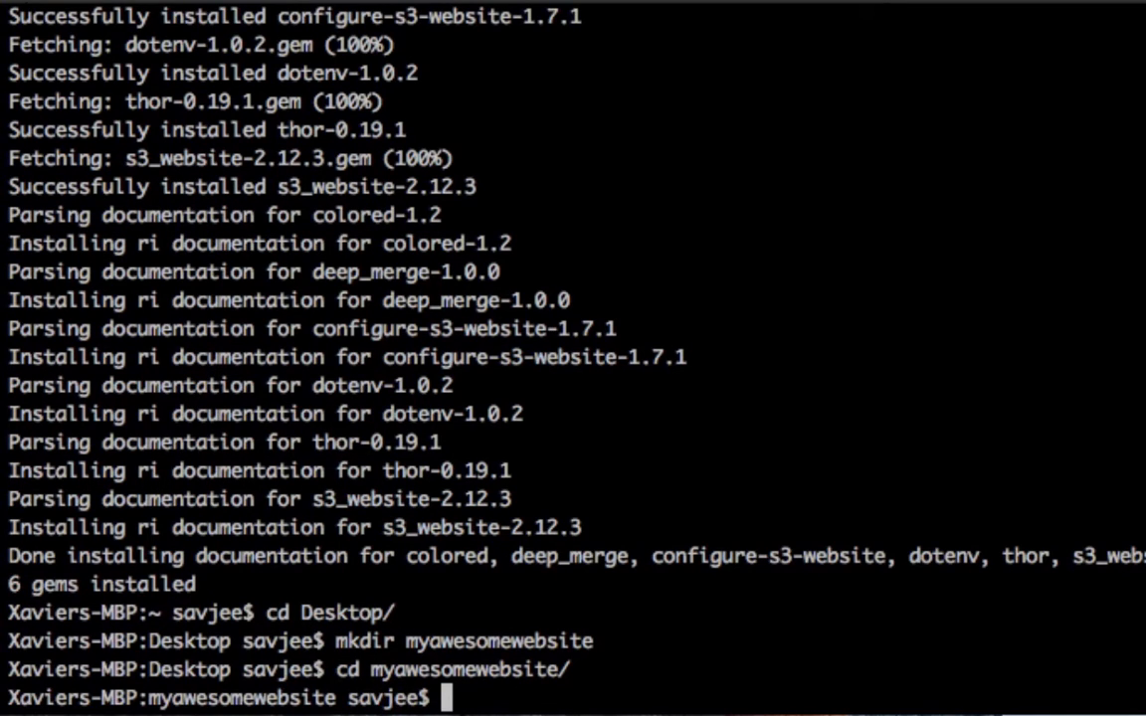
text(s3)
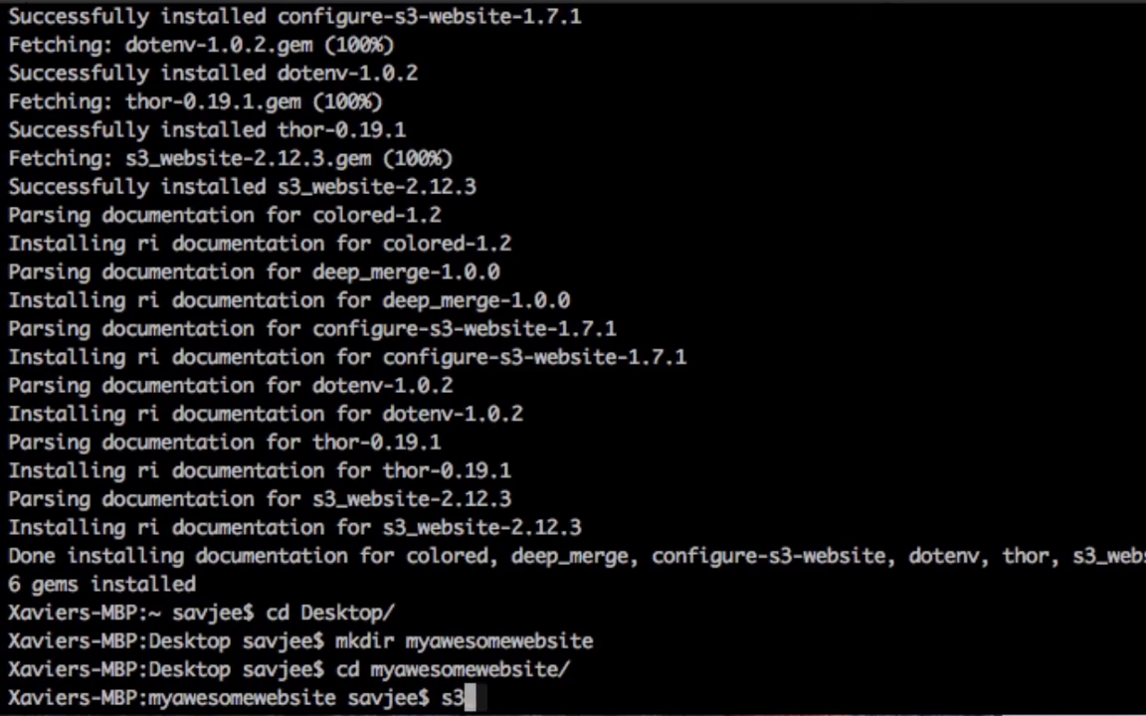
text(_website)
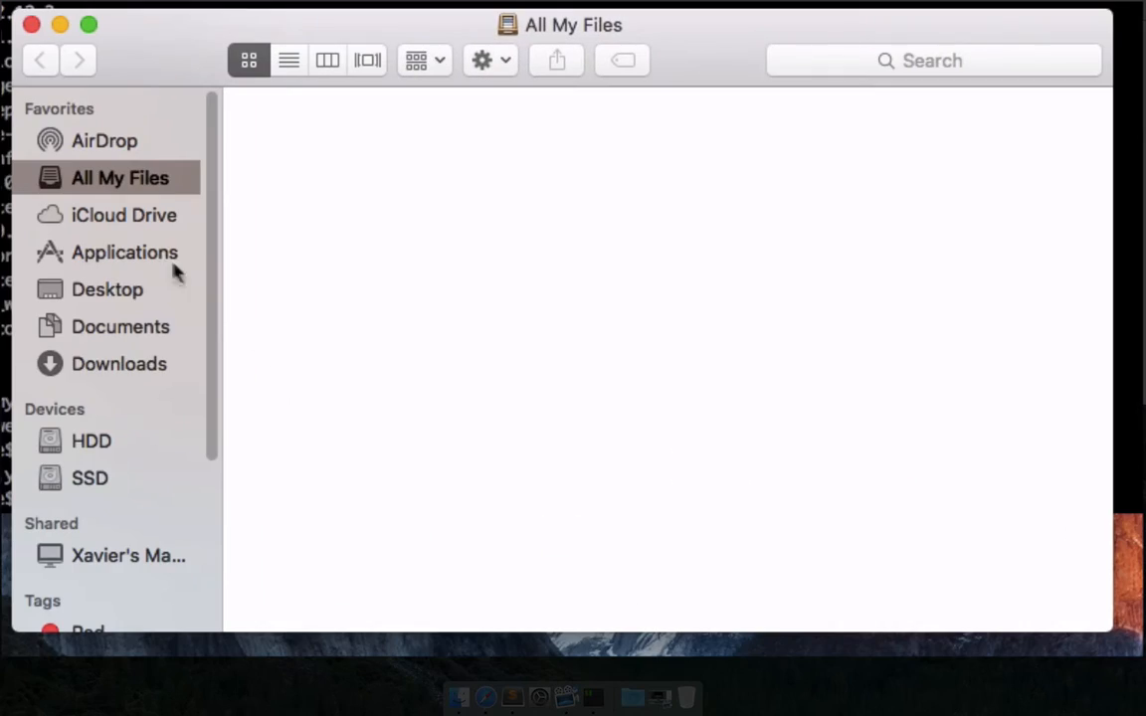
- Open s3_website.yml from the Desktop folder and review its s3_id and max_age settings
click(107, 290)
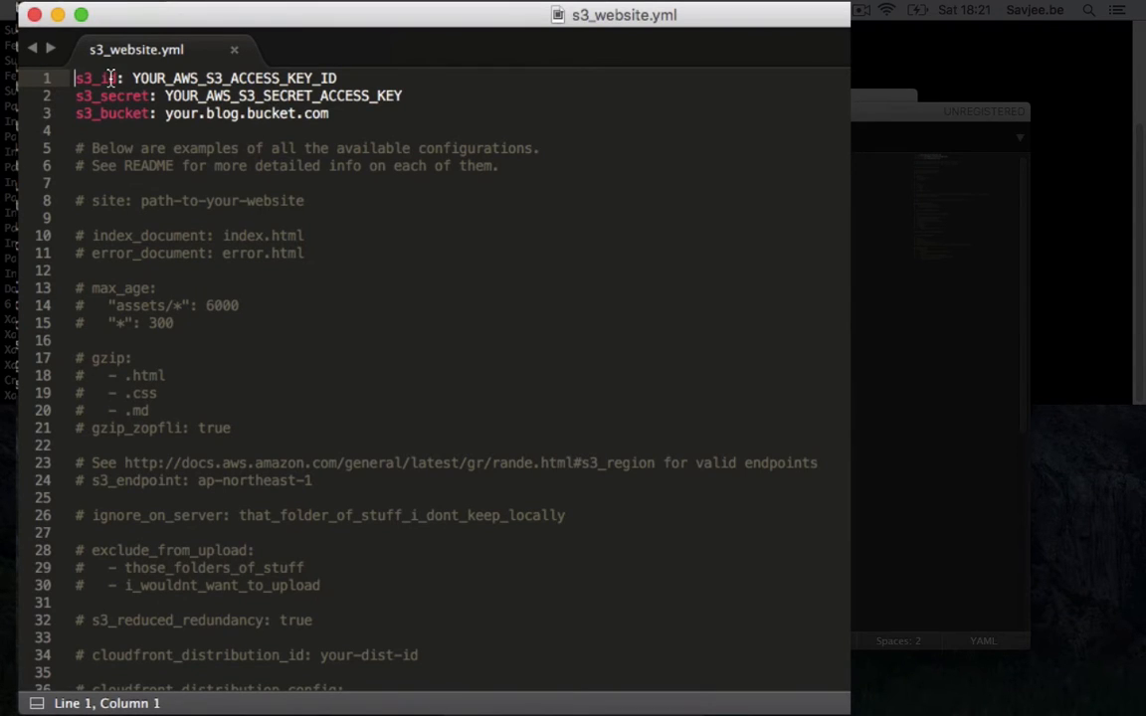
double_click(90, 76)
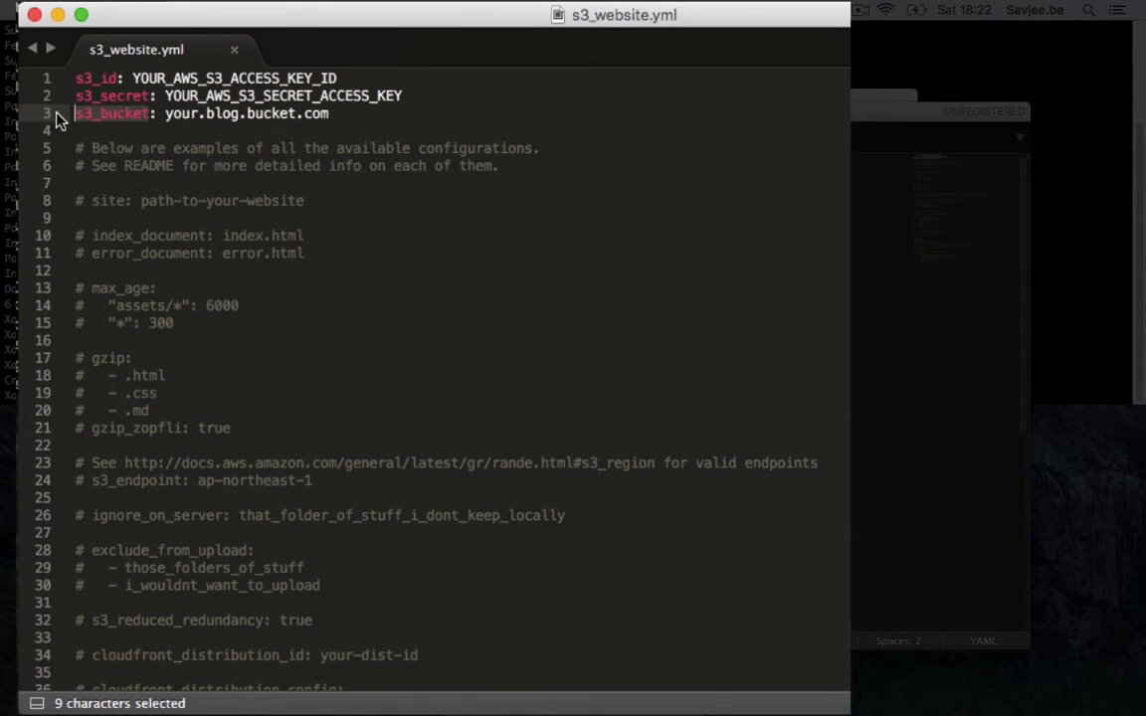
mouse_move(191, 179)
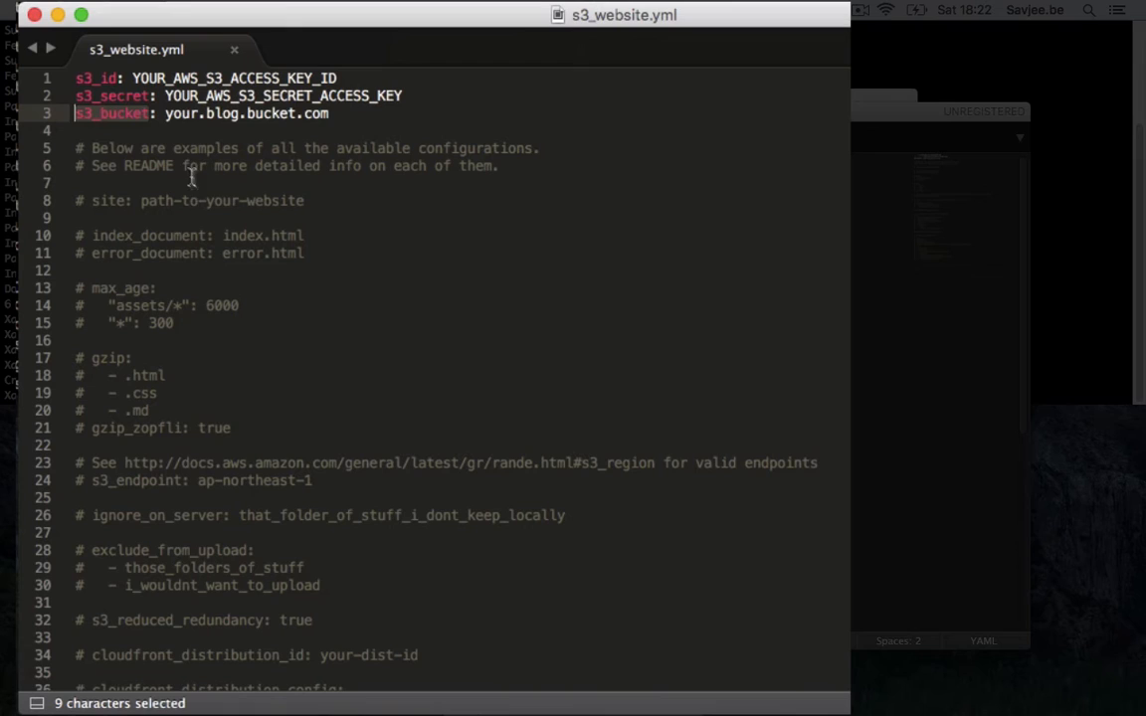
mouse_move(124, 238)
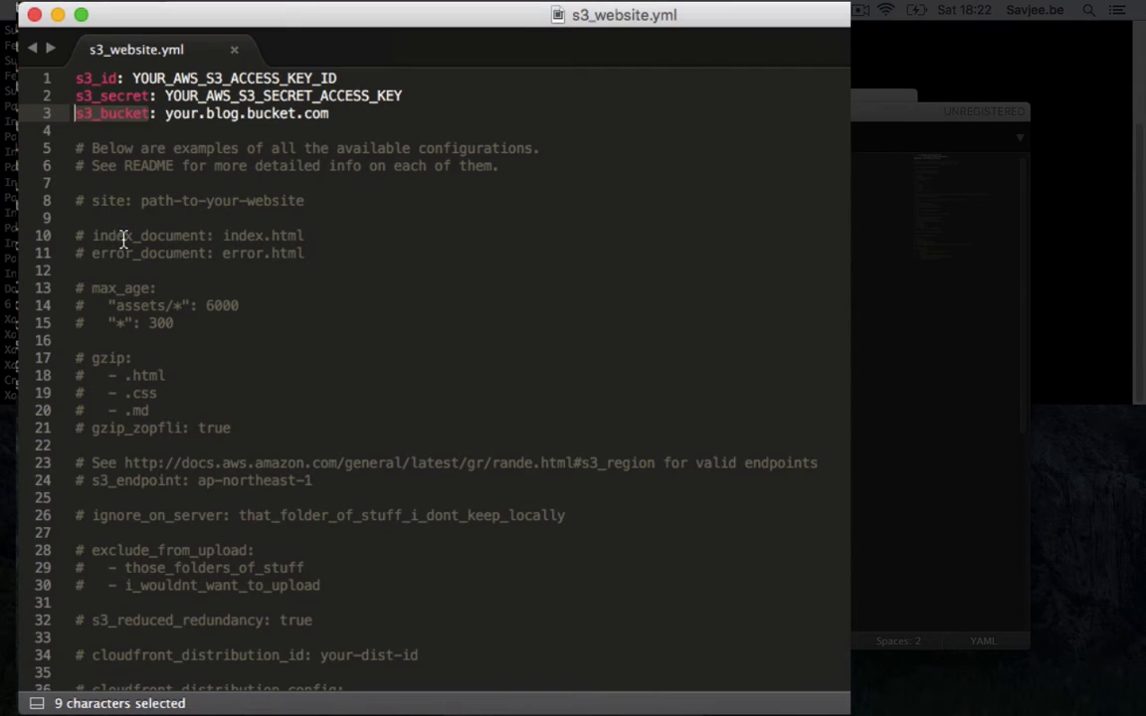
double_click(118, 287)
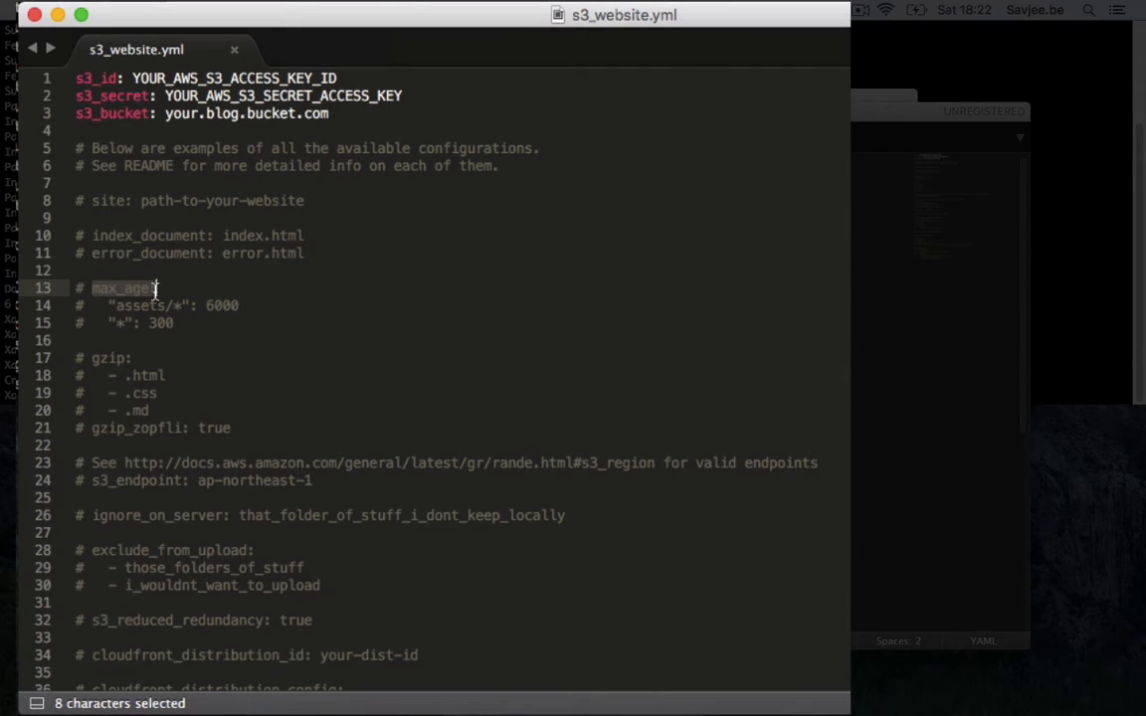
mouse_move(93, 358)
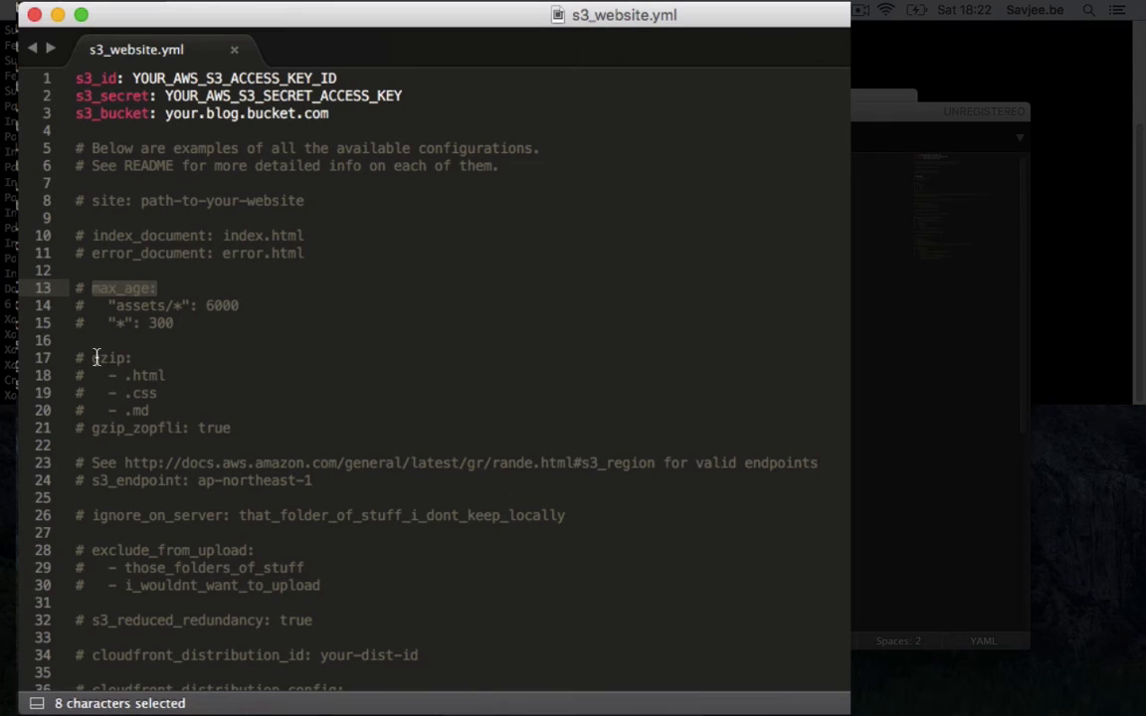
scroll(down, 3)
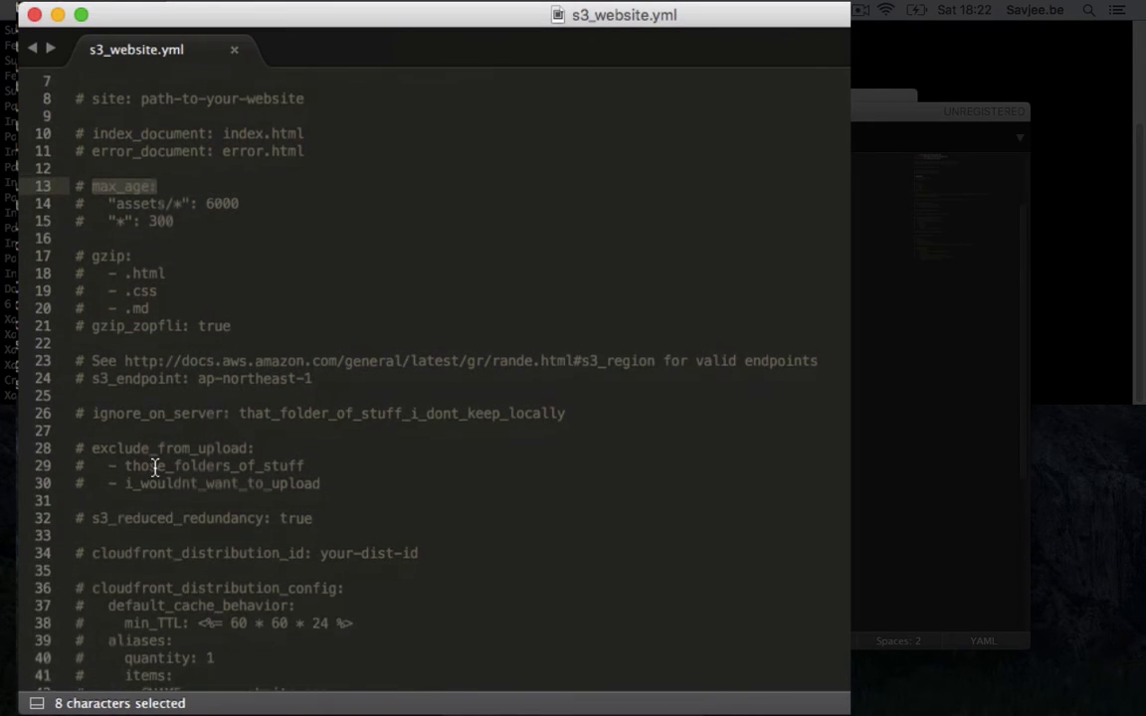
scroll(down, 3)
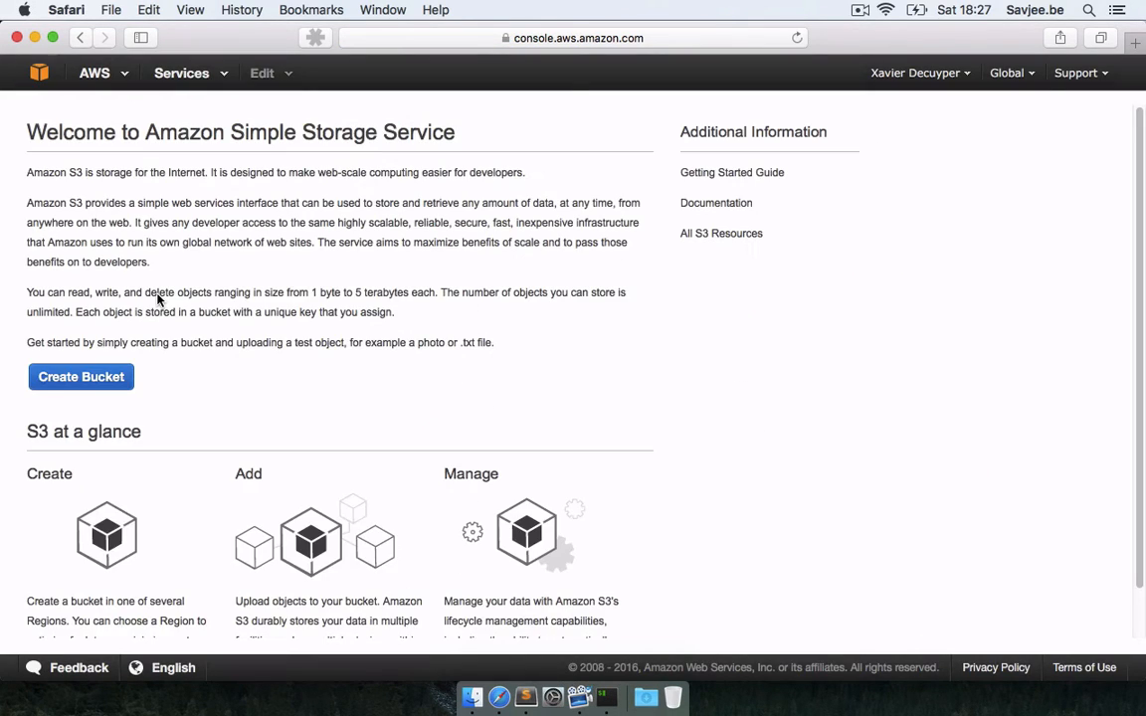
click(80, 376)
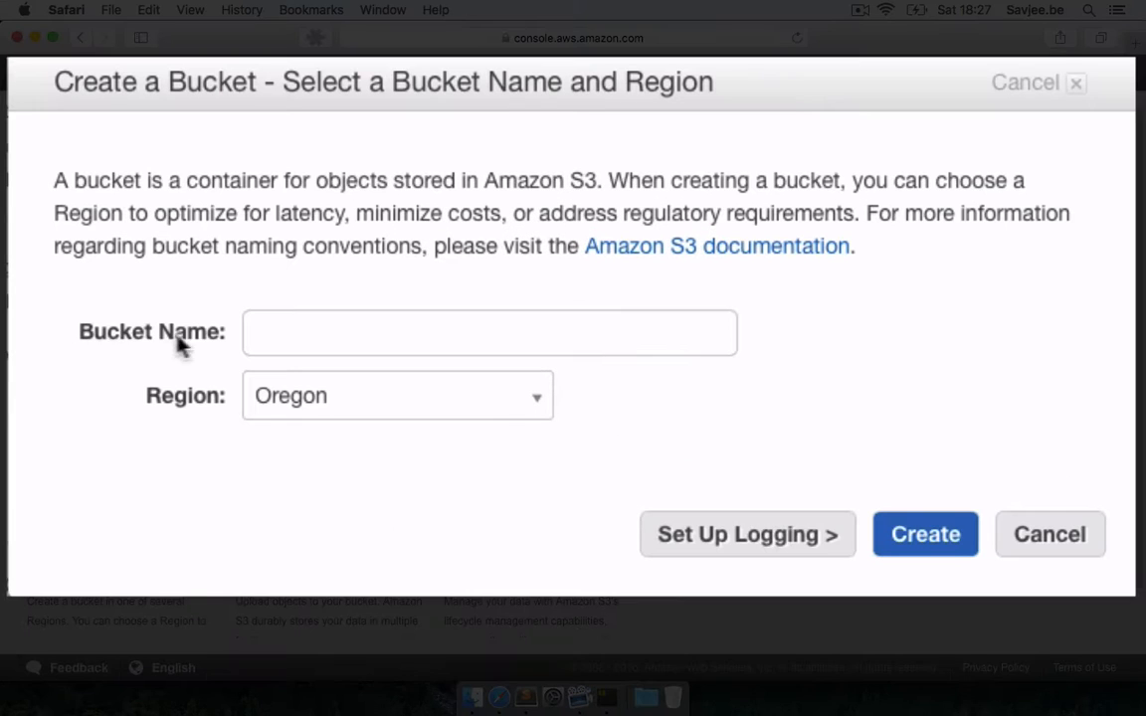
text(www.)
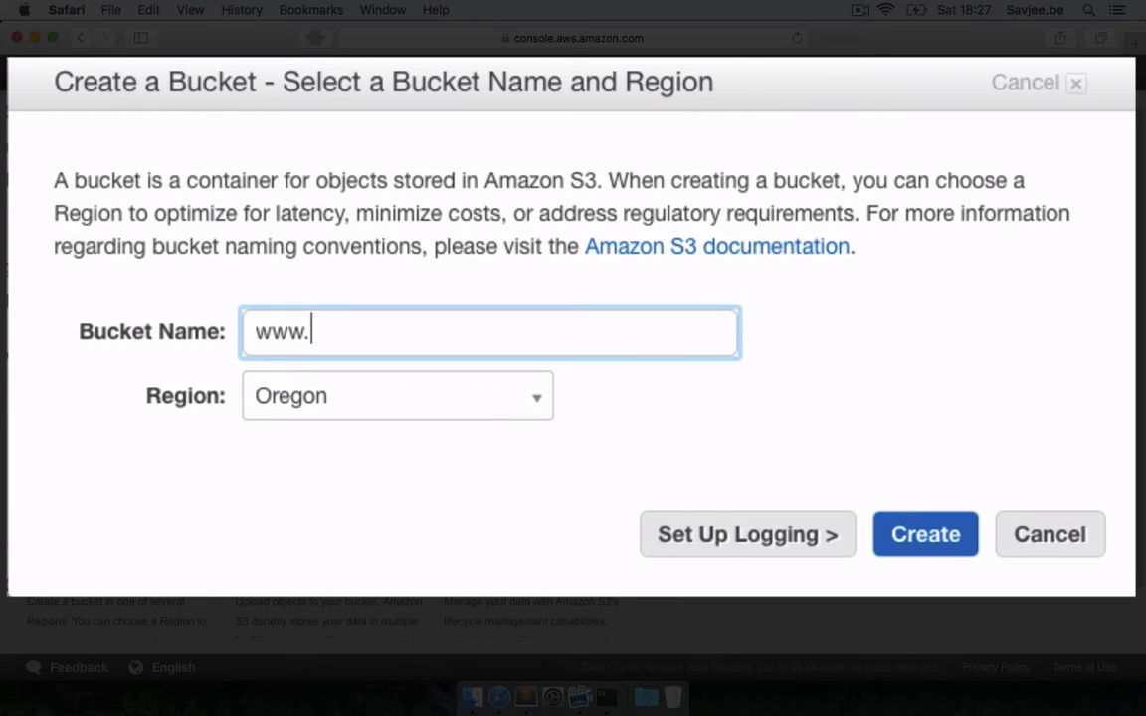
text(myawesome)
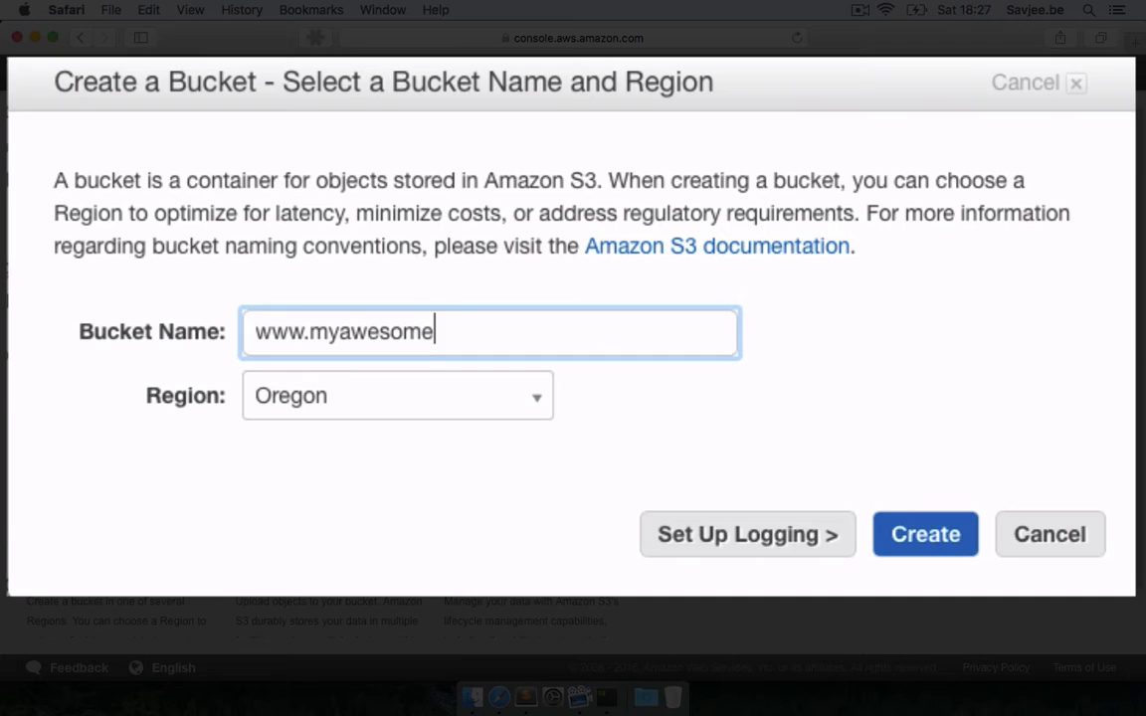
text(websi)
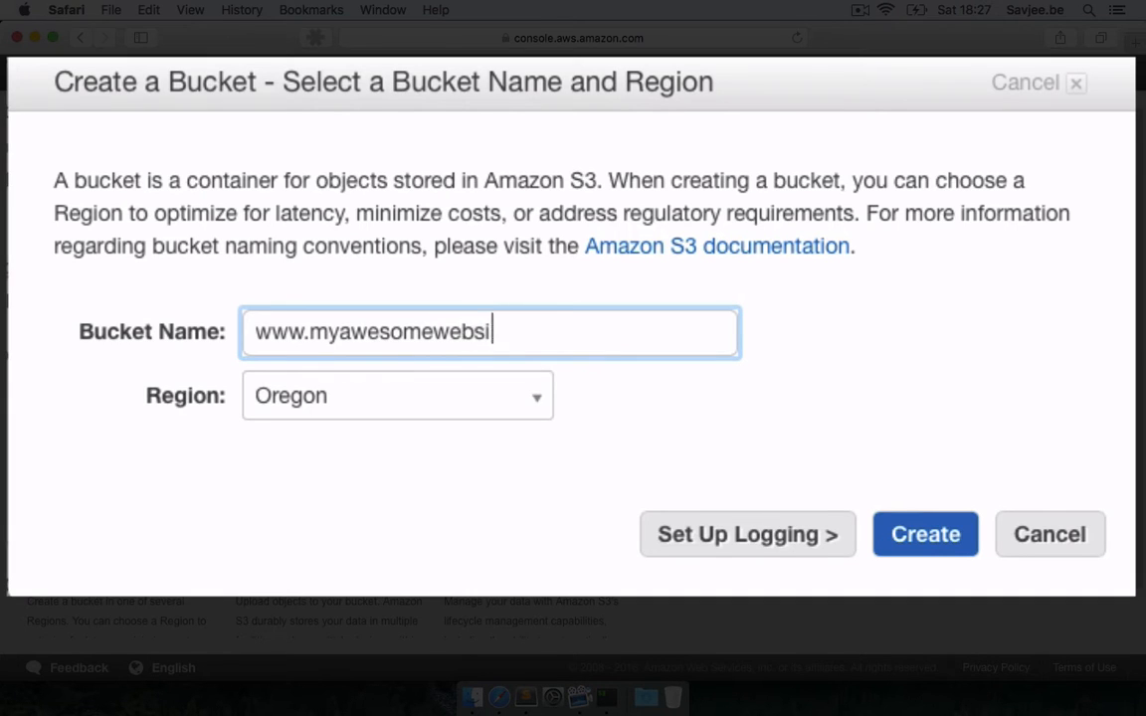
text(te.com)
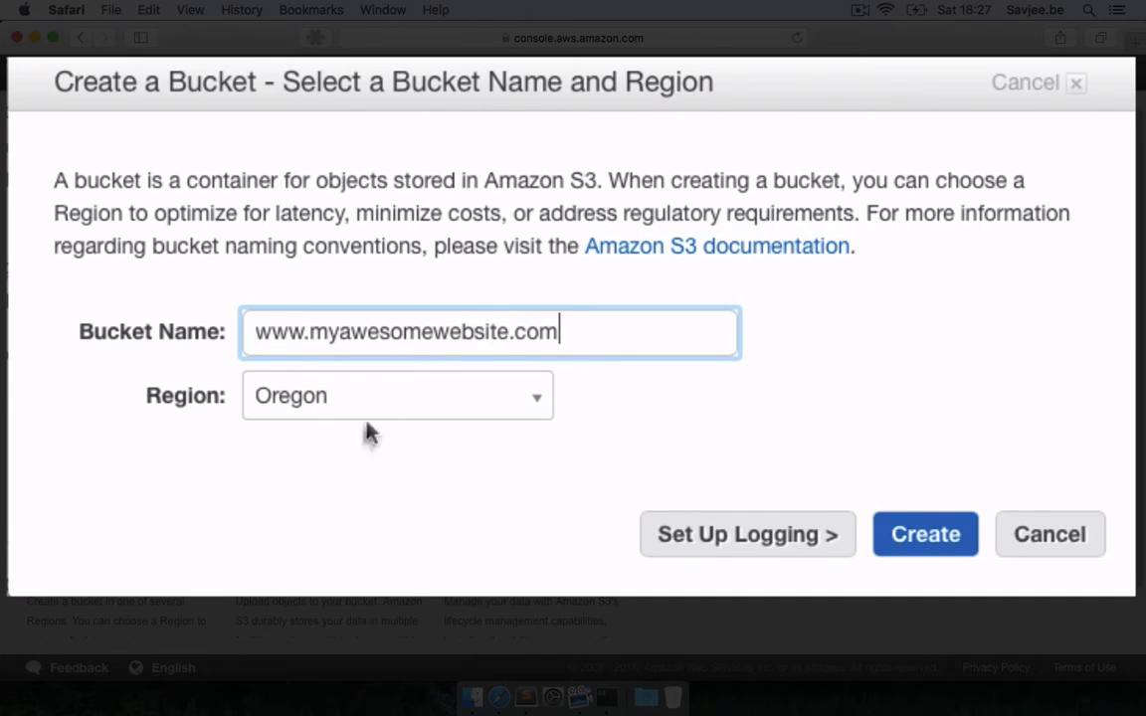
click(398, 396)
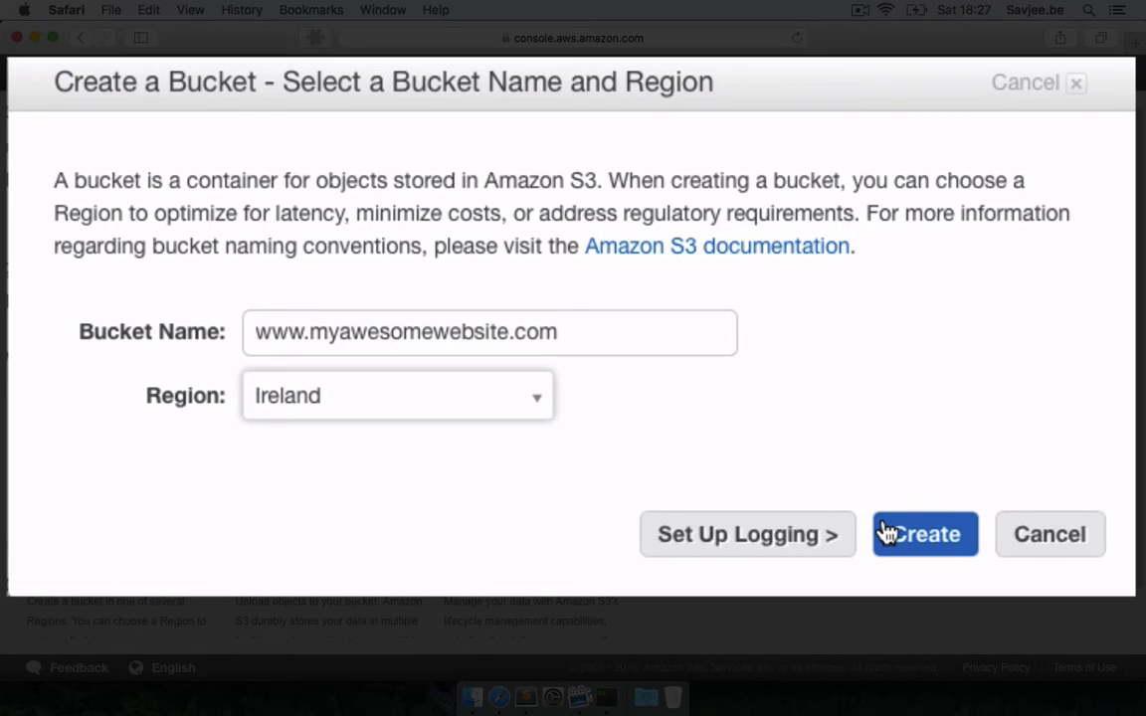
click(923, 533)
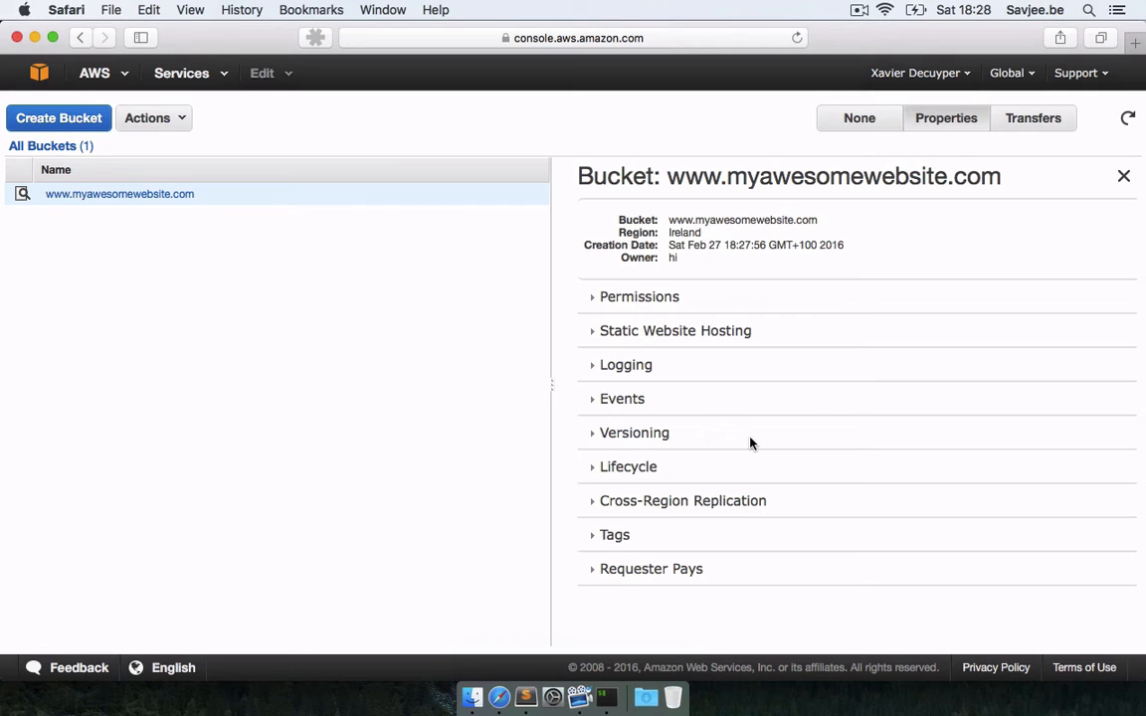
- Go to the IAM service and begin creating a new user
click(181, 71)
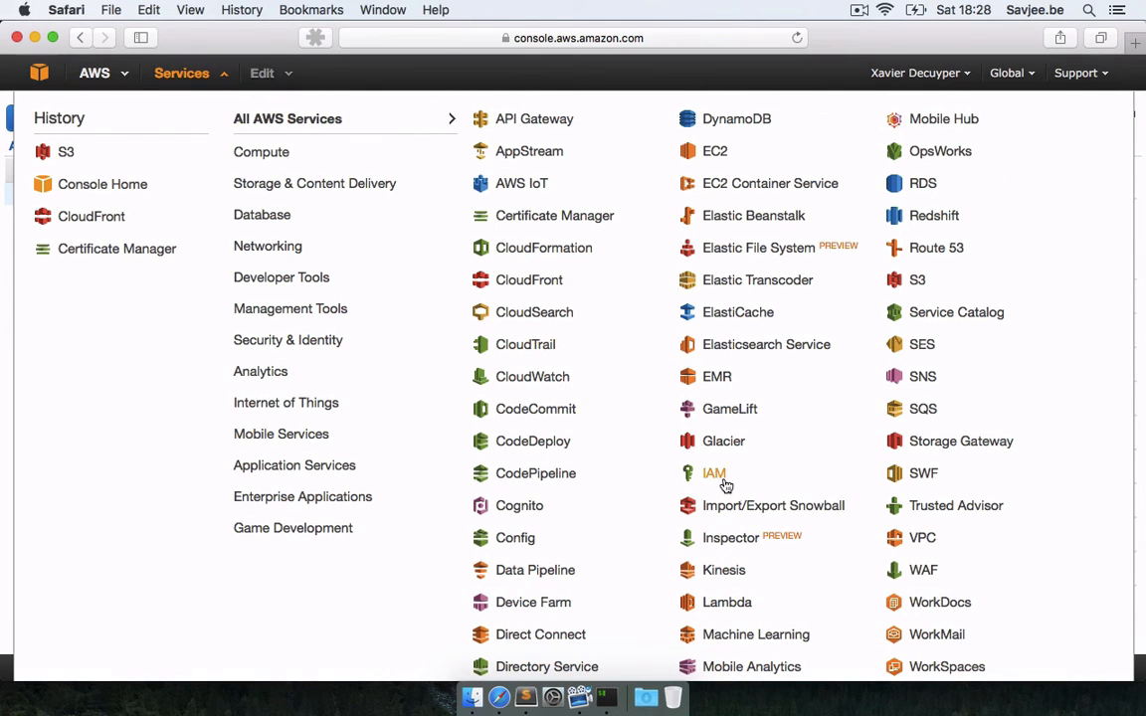
click(710, 473)
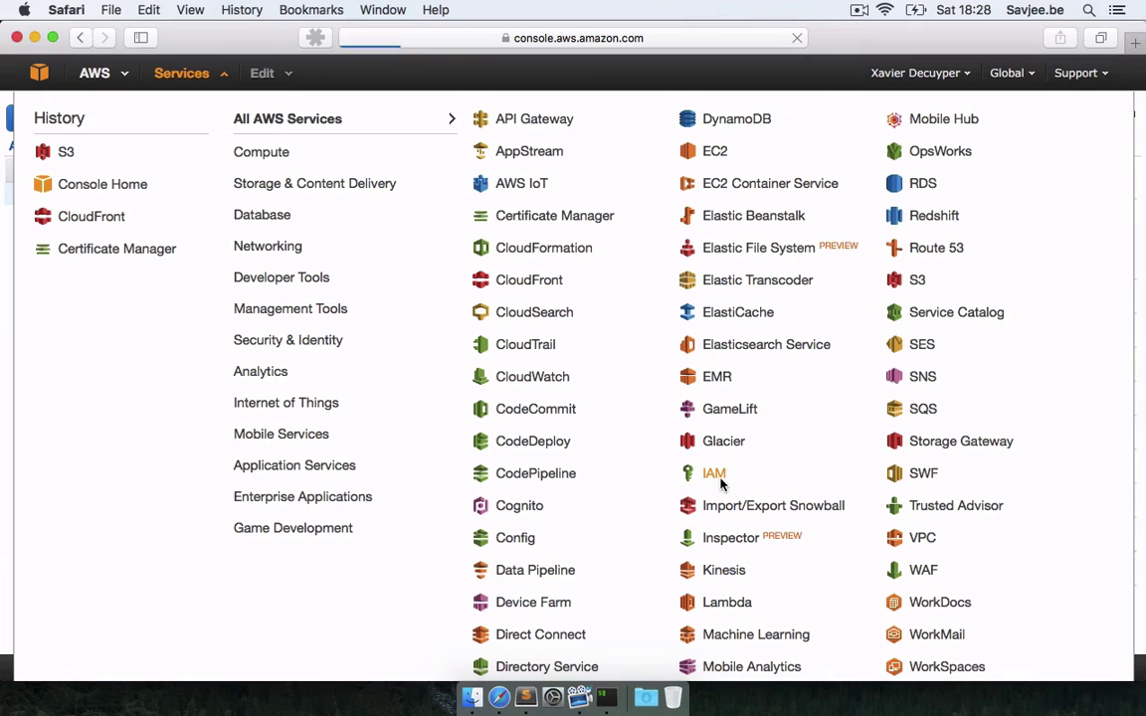
click(716, 474)
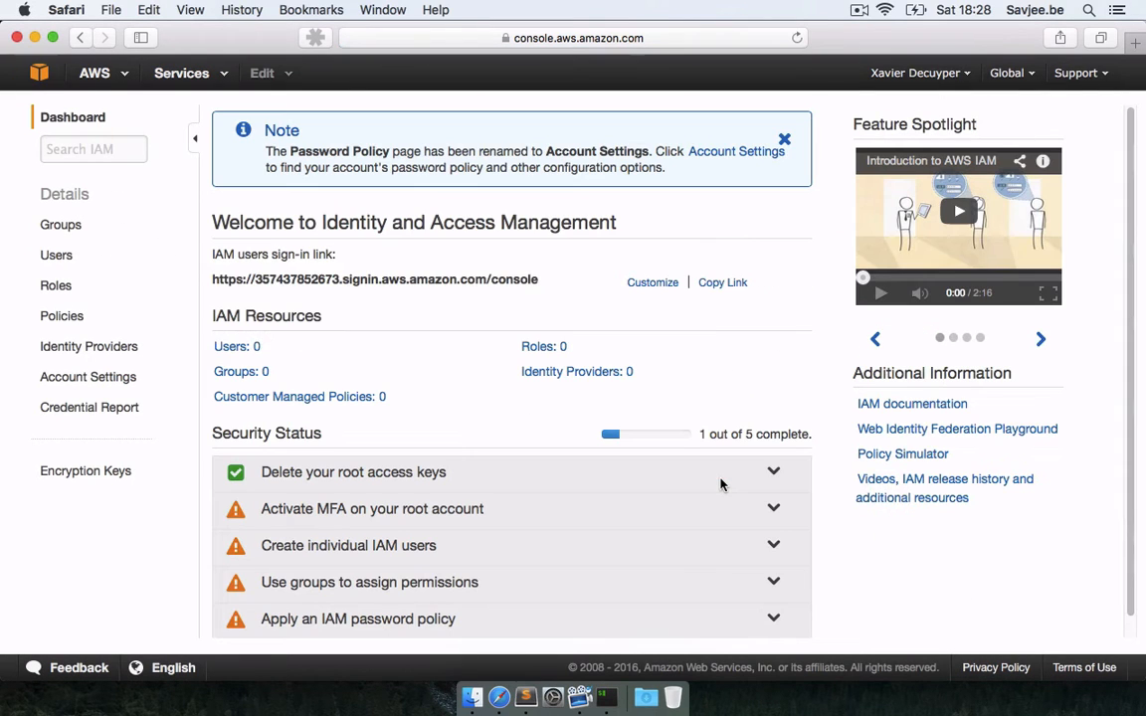
mouse_move(56, 261)
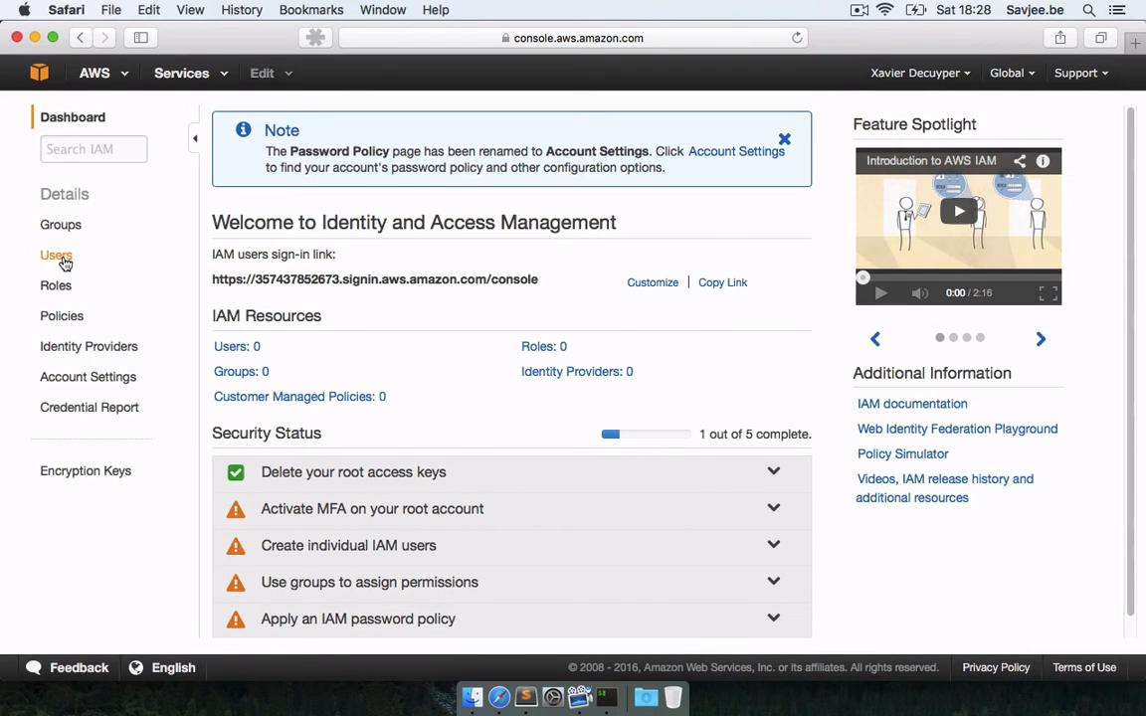
click(56, 255)
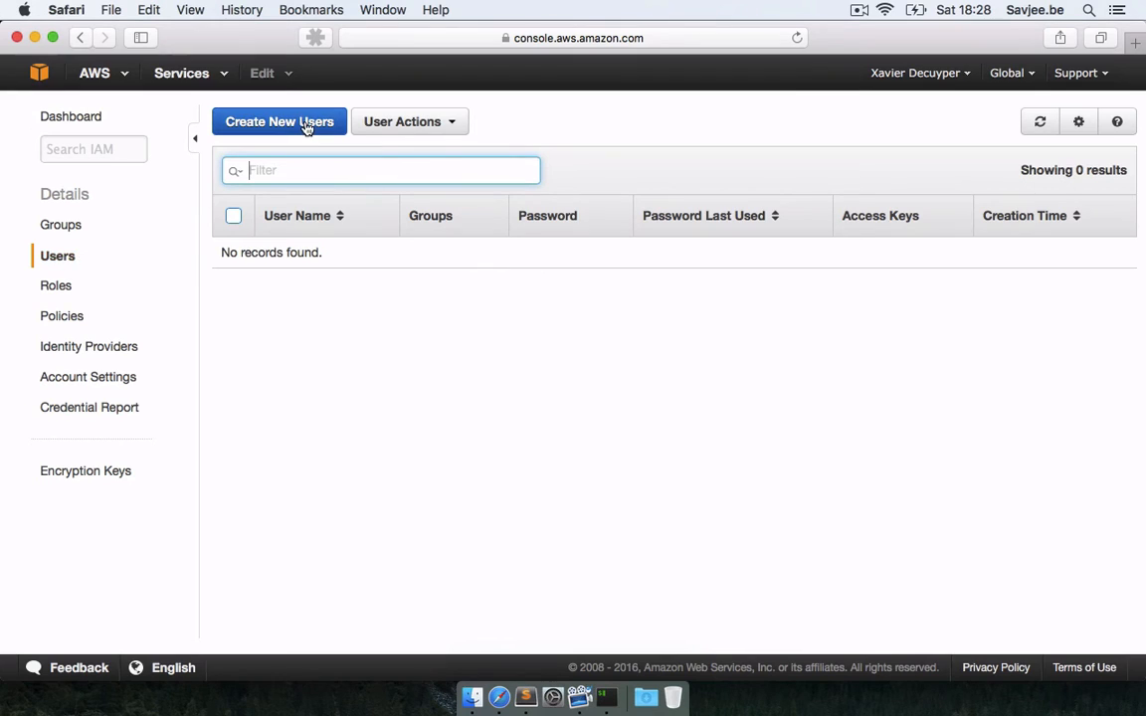
- Name the user s3website-deploy, create it with an access key, and show its credentials
click(279, 122)
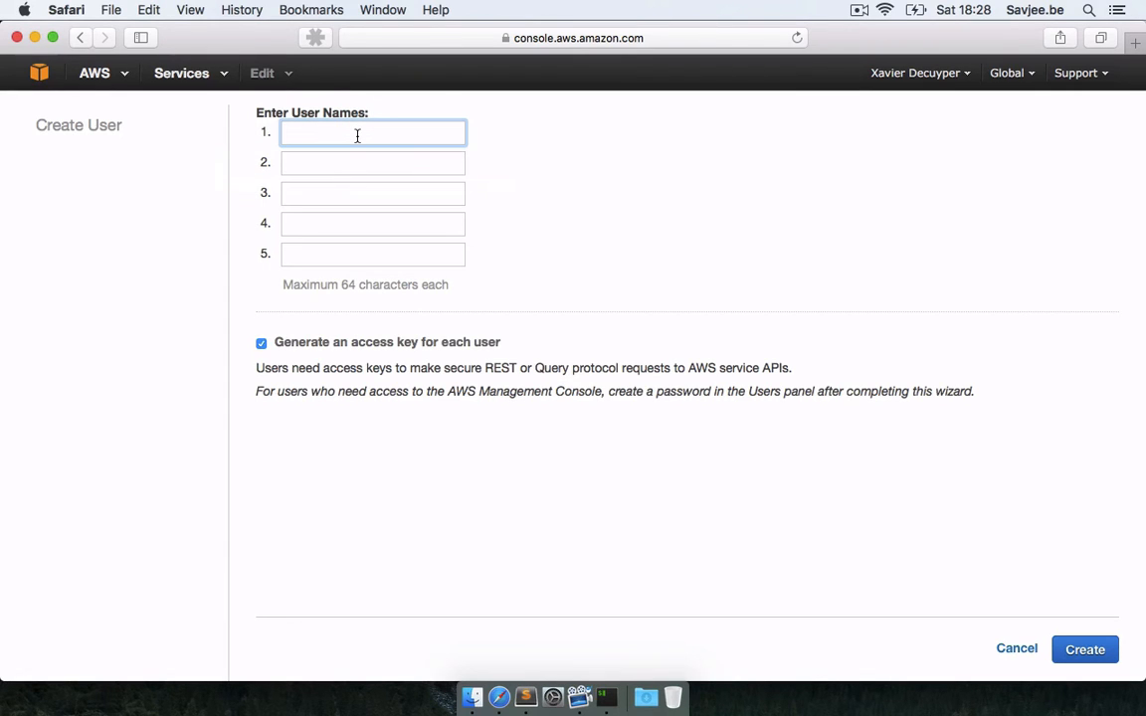
text(s"W)
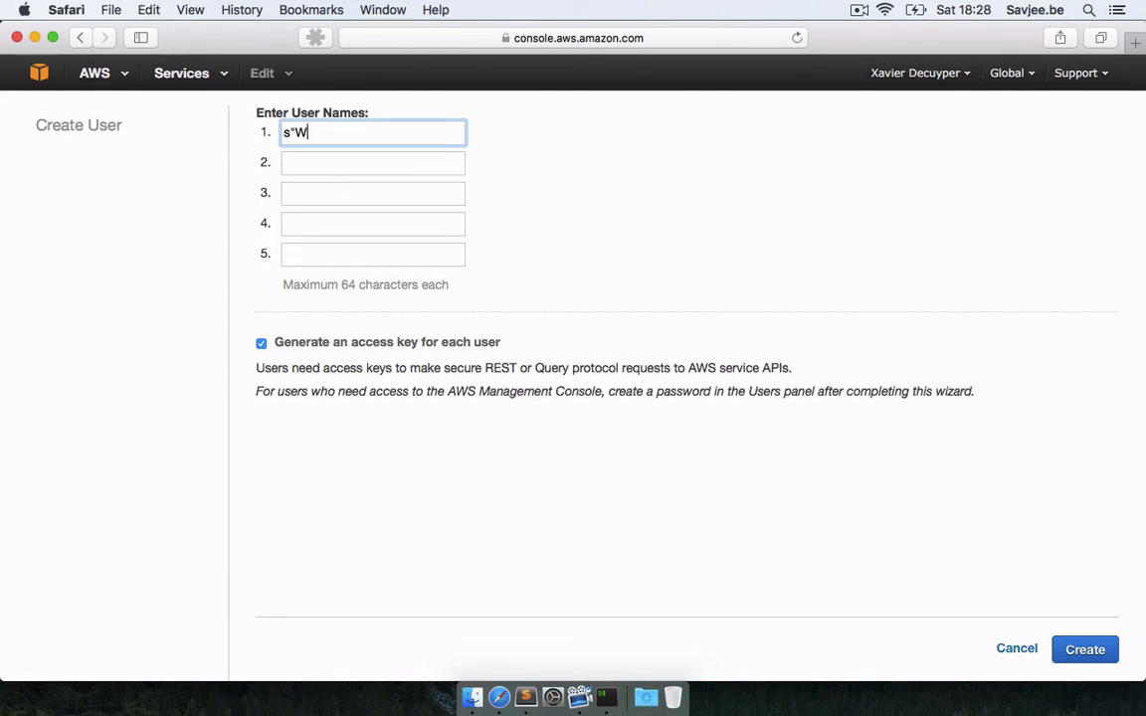
text(s3website-deploy)
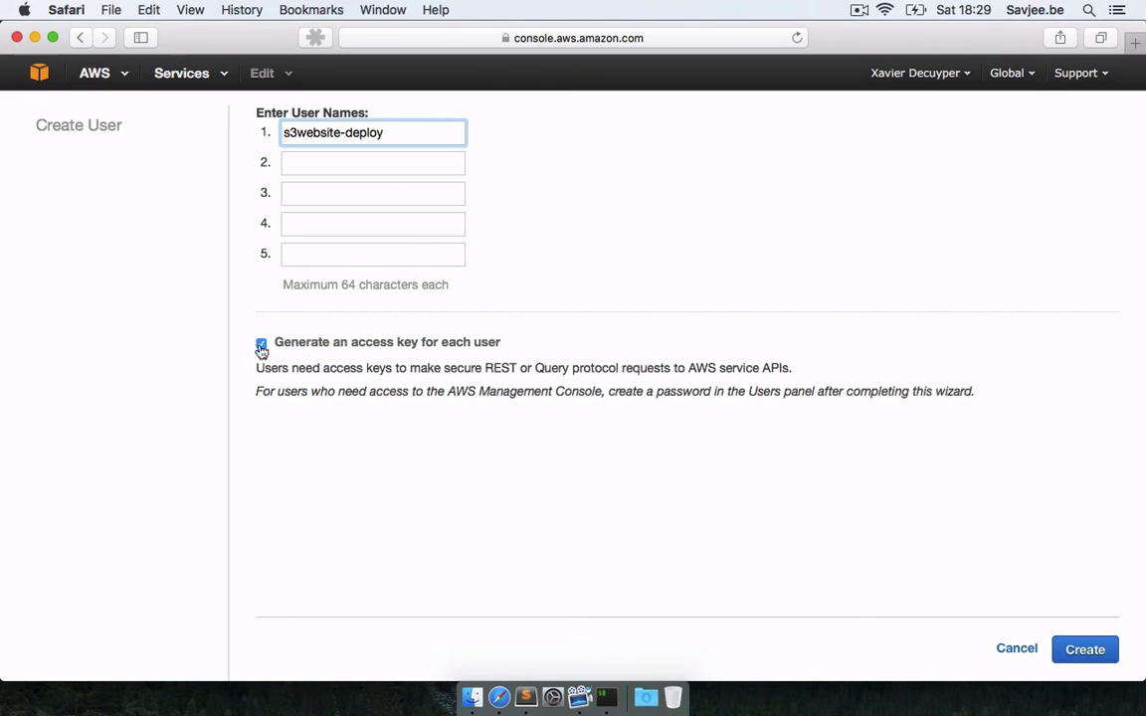
mouse_move(295, 346)
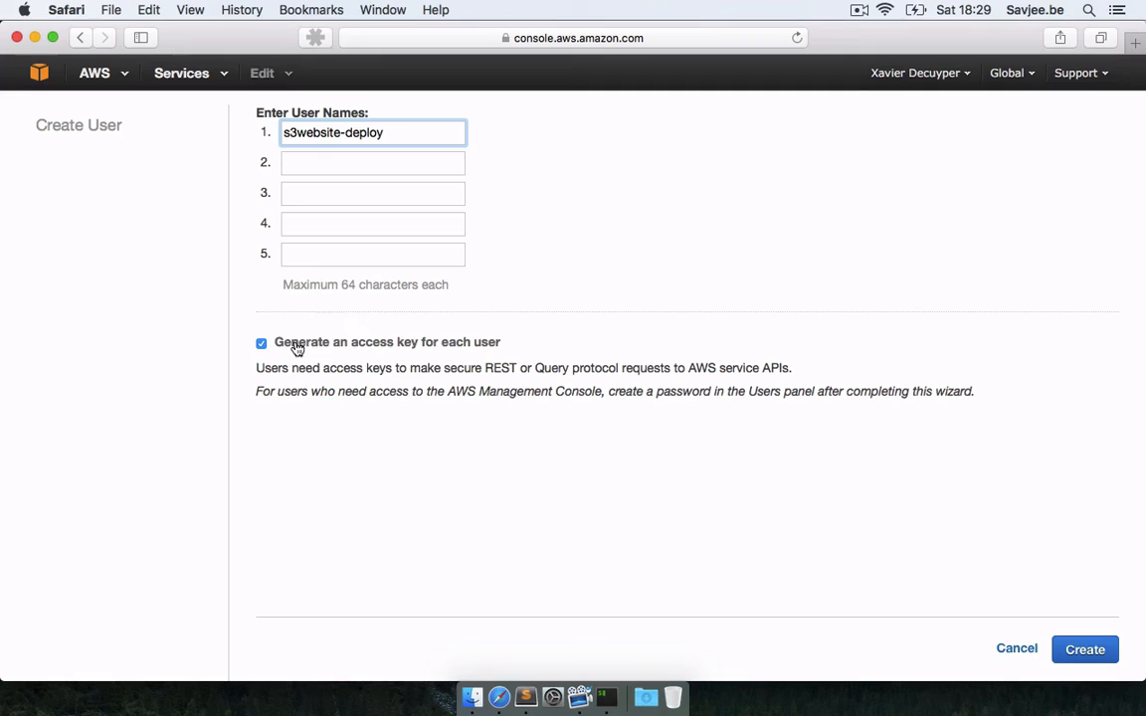
mouse_move(500, 348)
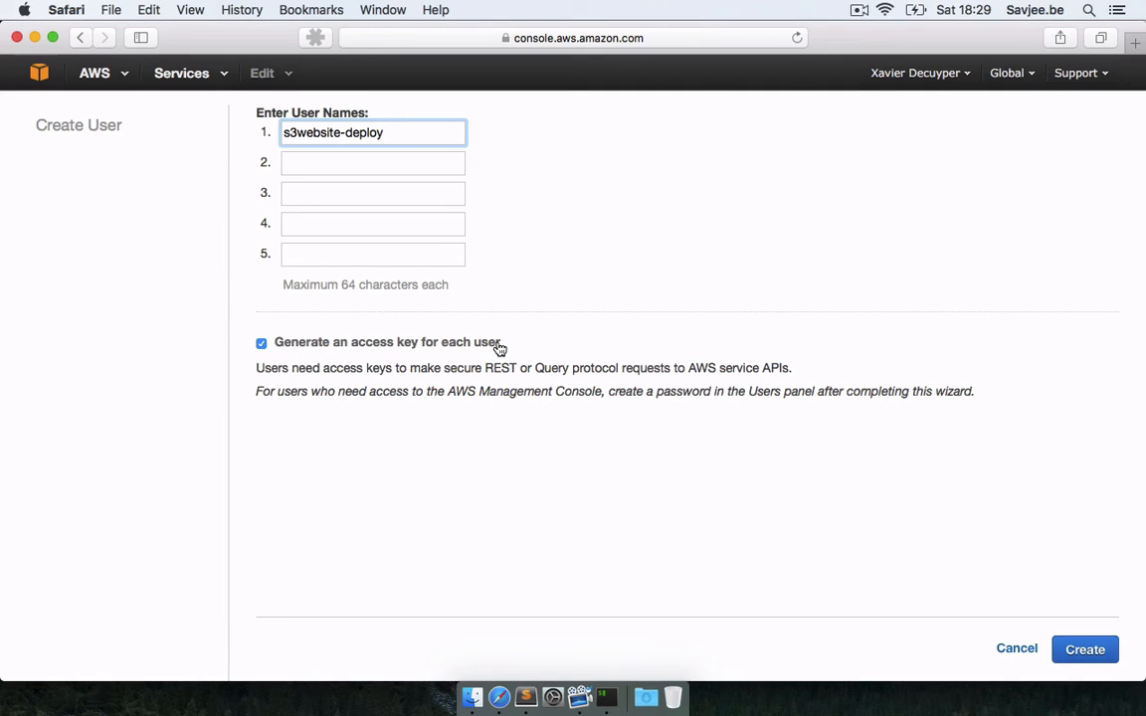
mouse_move(1103, 660)
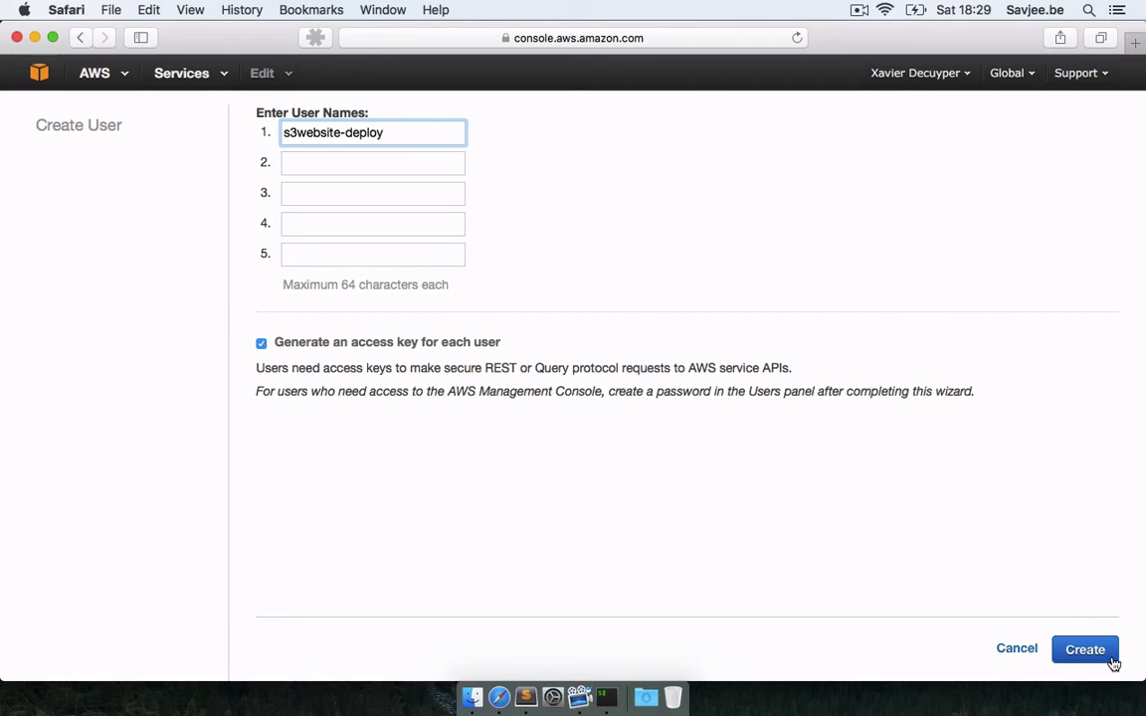
click(1085, 649)
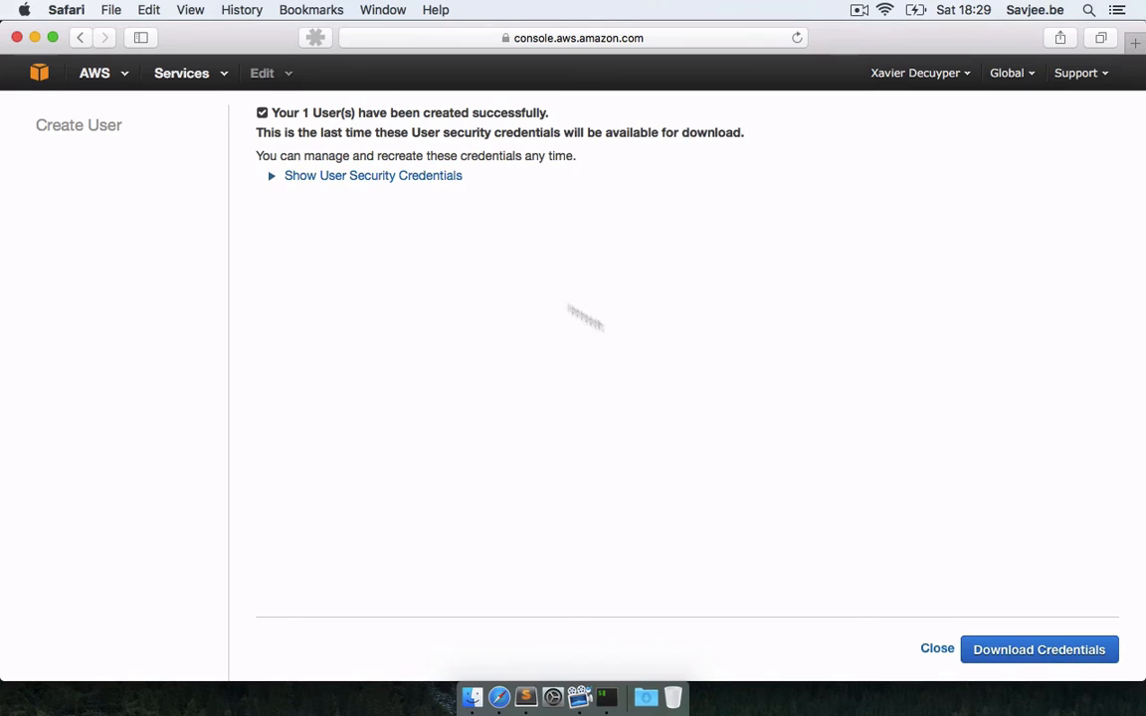
click(372, 175)
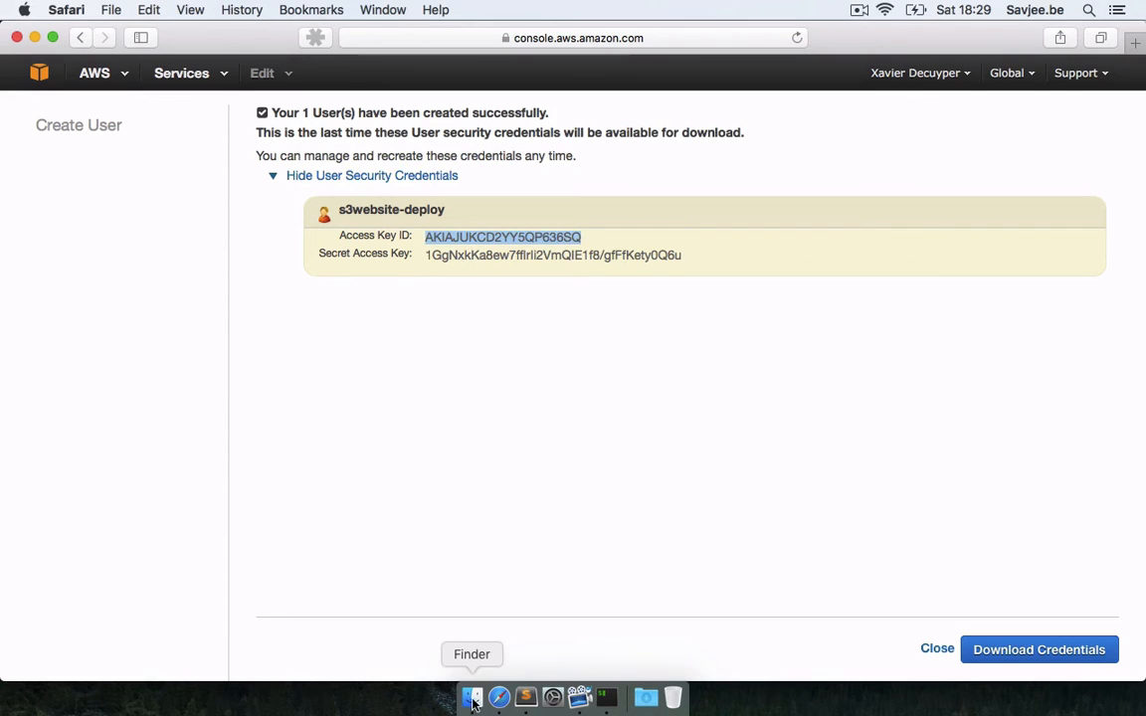
click(473, 697)
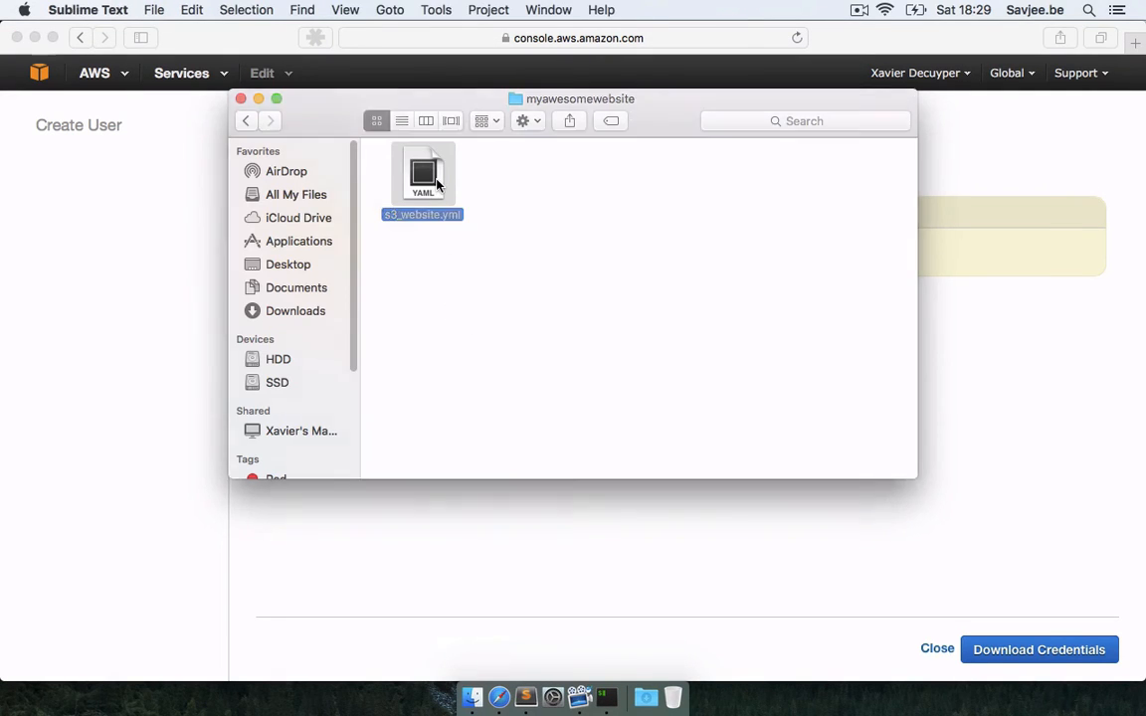
double_click(422, 175)
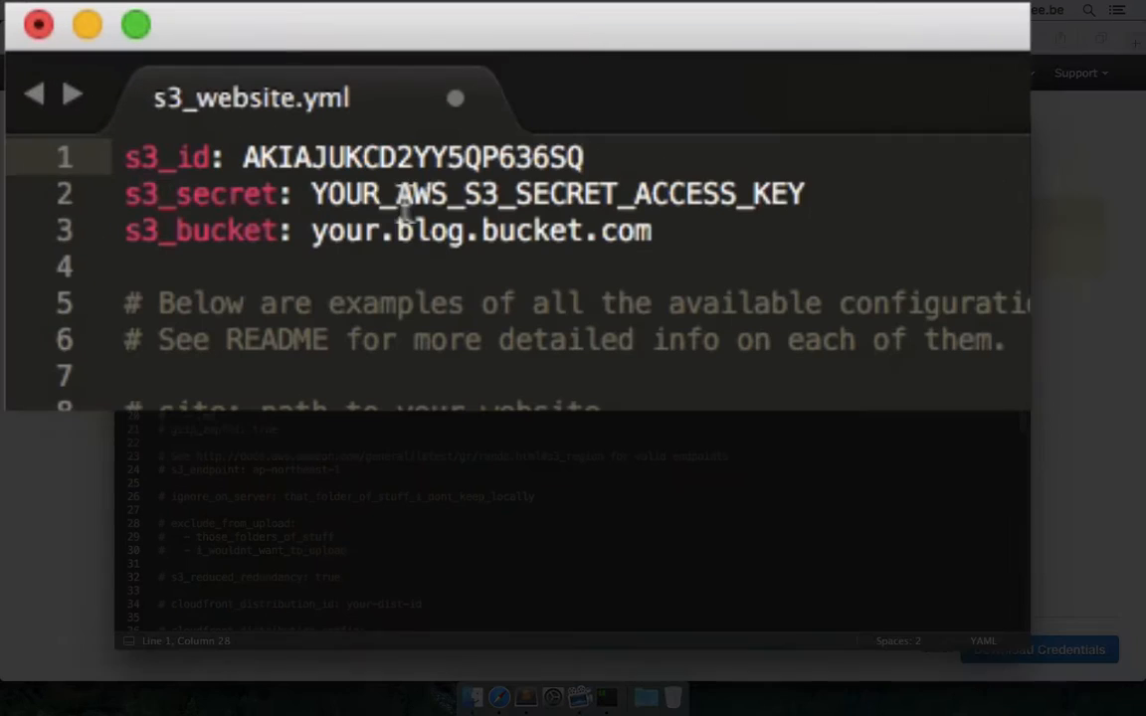
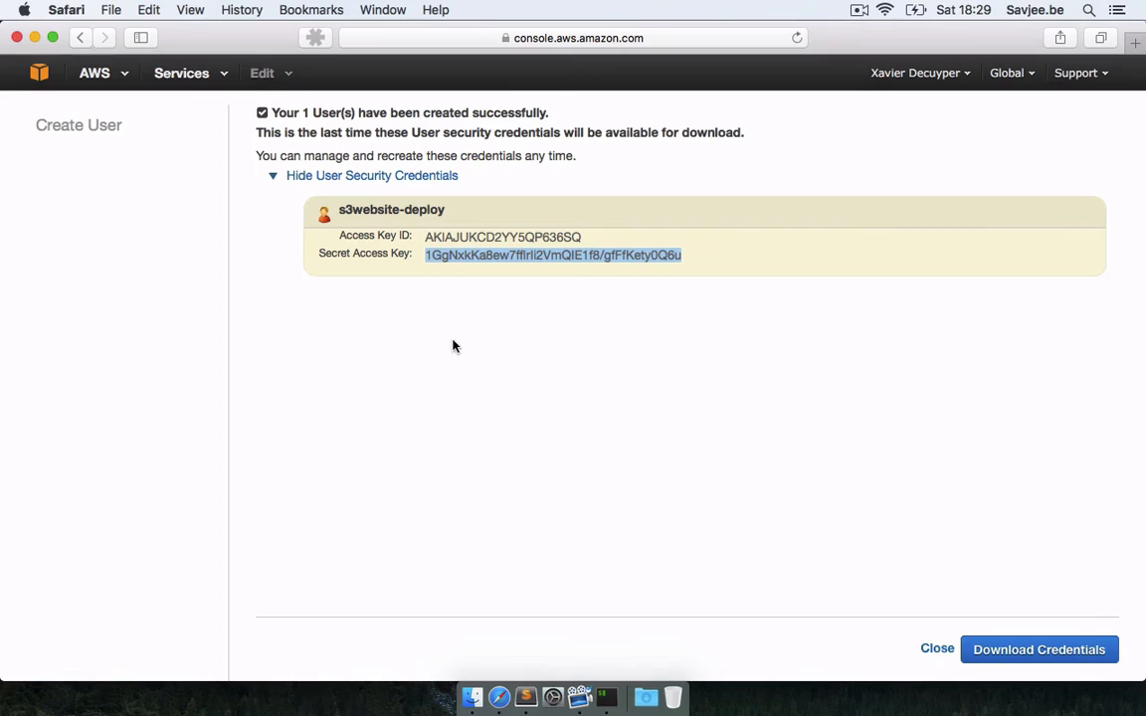
mouse_move(937, 649)
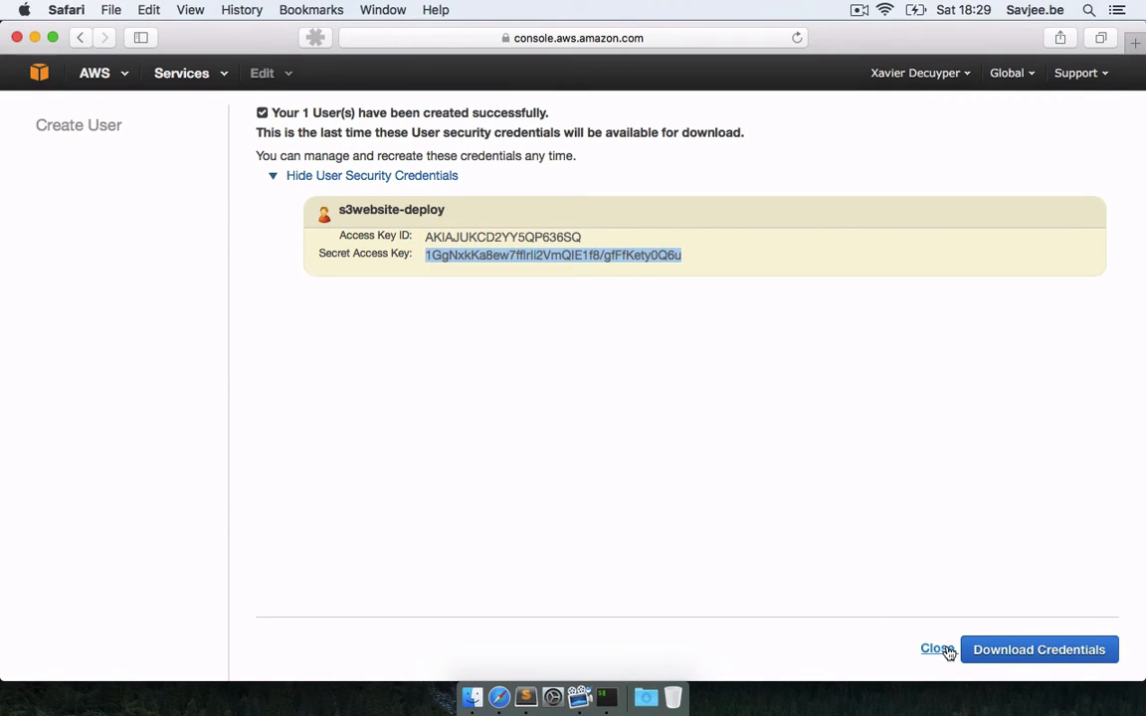
- Close the credentials page, confirming despite the undownloaded-credentials warning
click(935, 648)
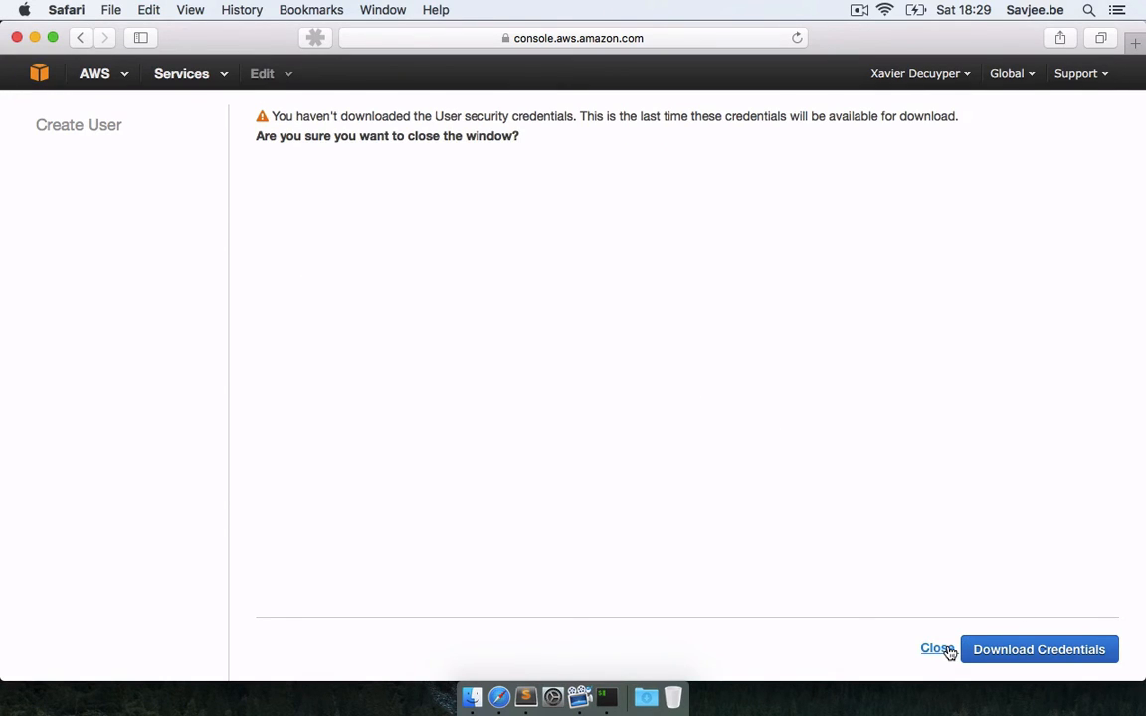
click(935, 648)
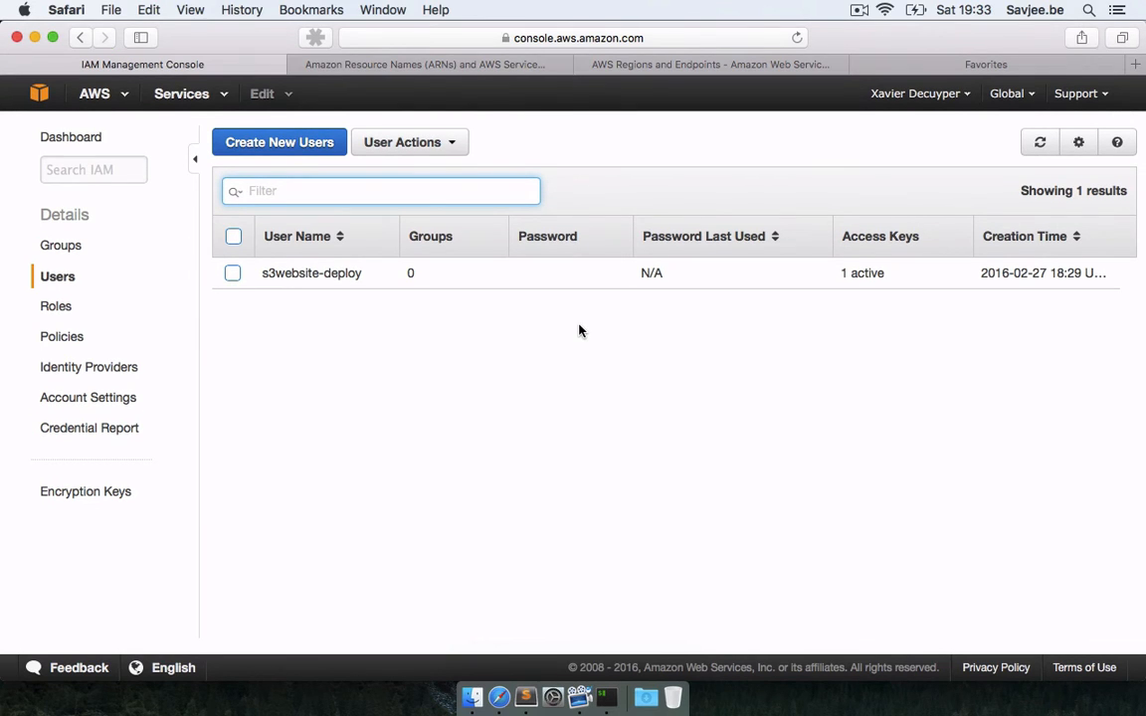
- From s3website-deploy's Permissions, begin a new inline policy
click(311, 273)
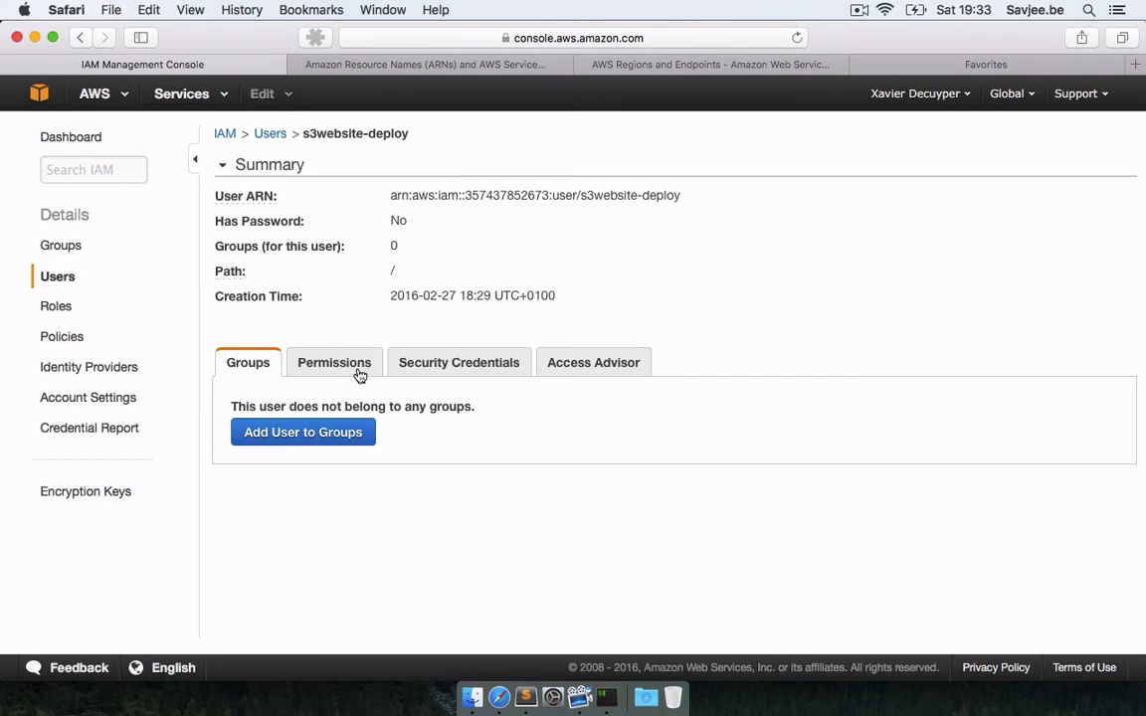
click(335, 362)
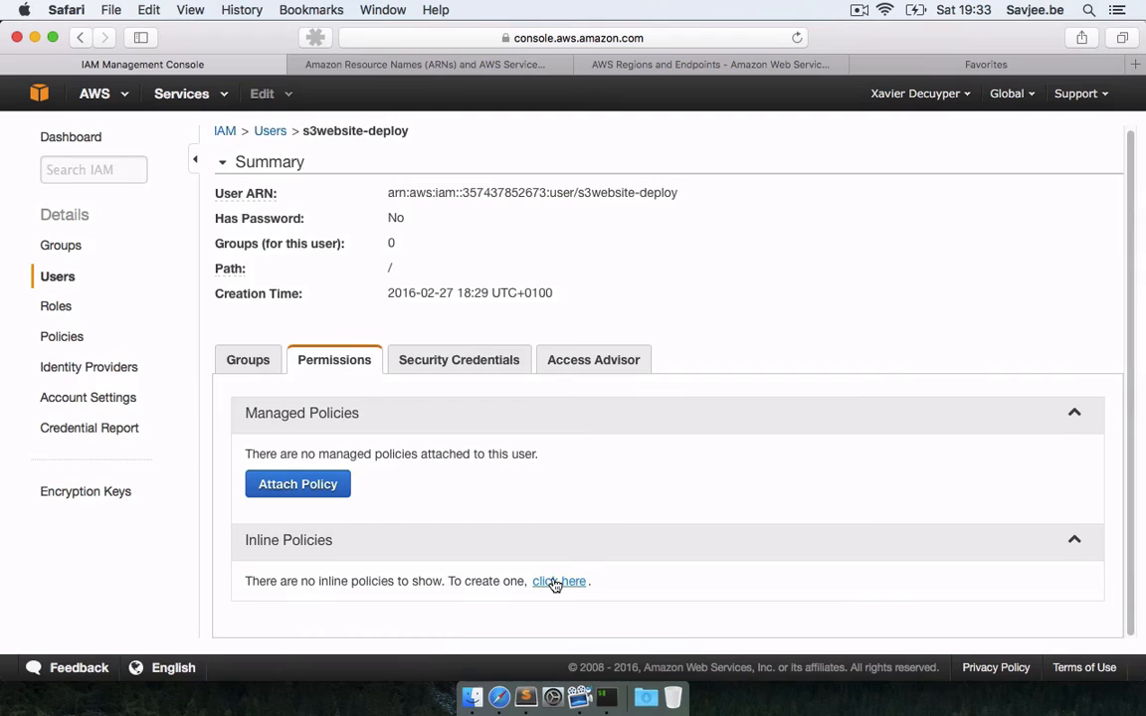
click(557, 581)
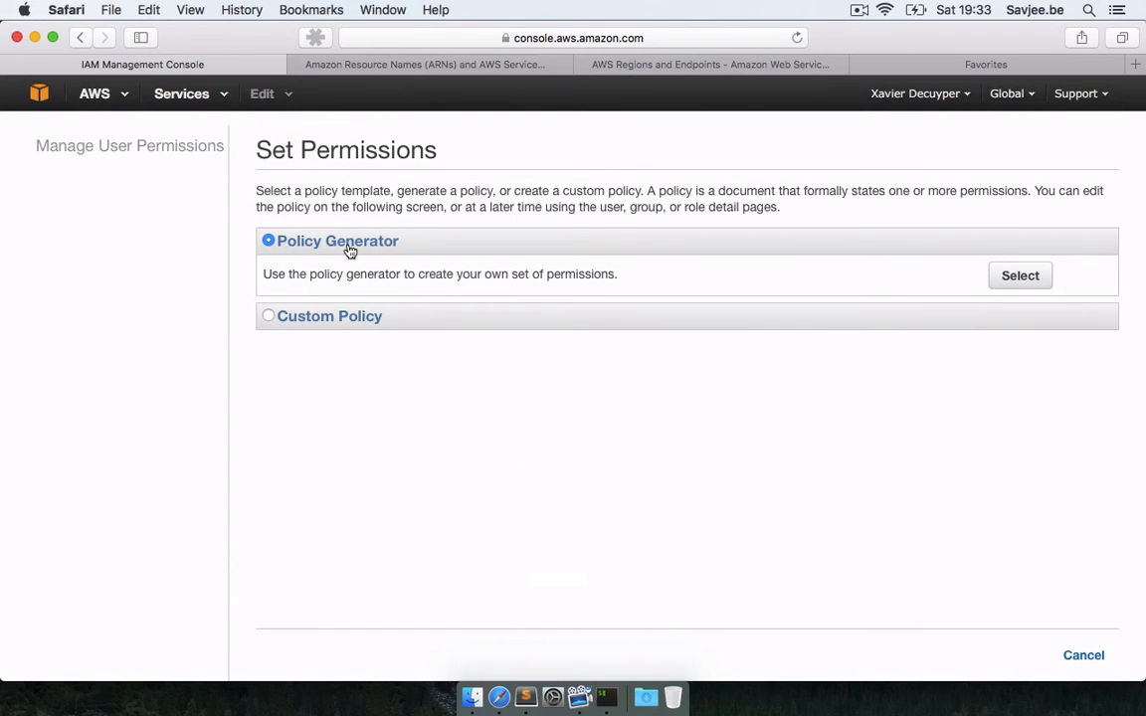
click(1019, 275)
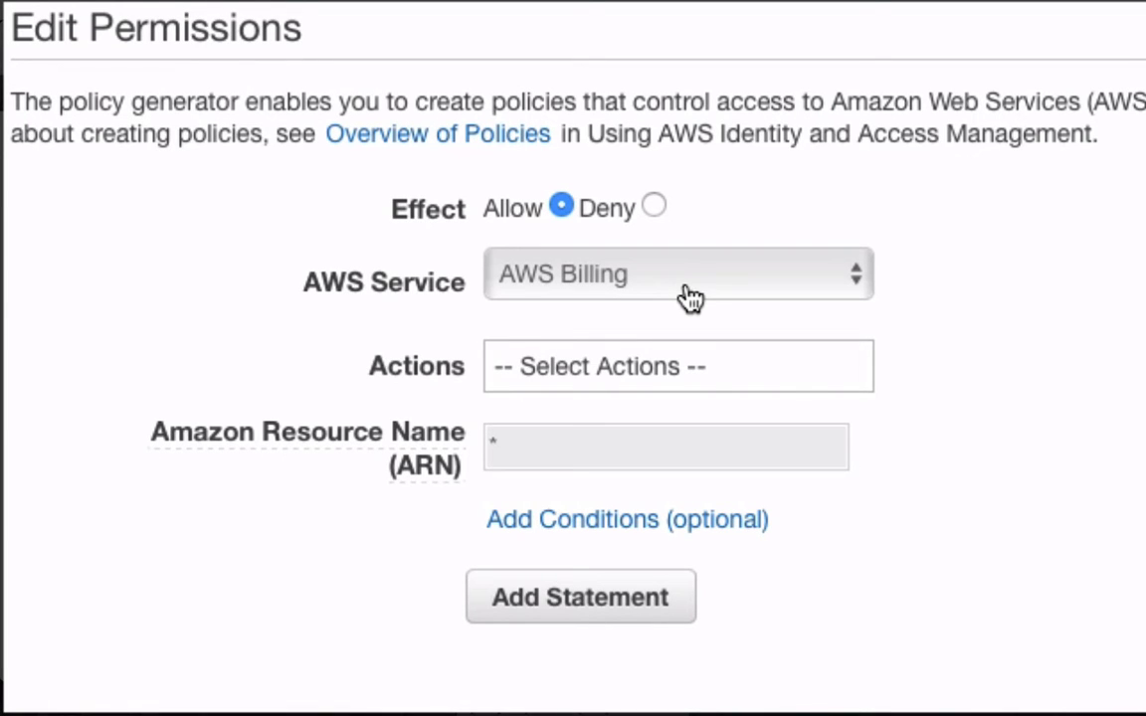
click(678, 274)
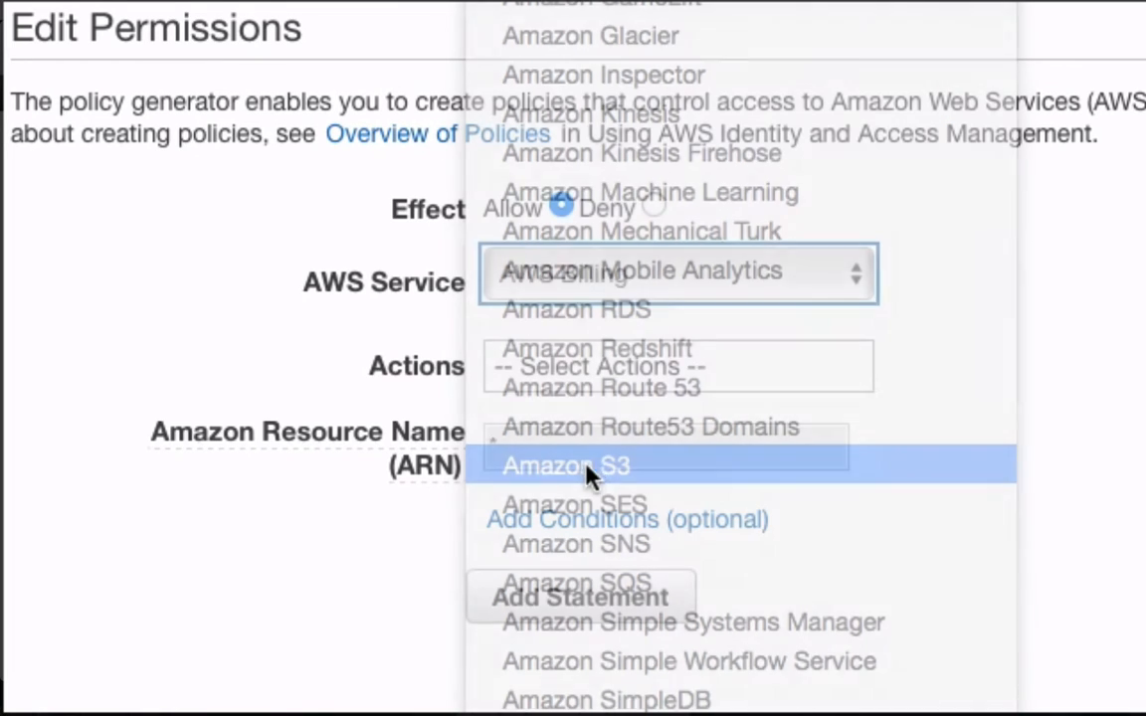
click(561, 465)
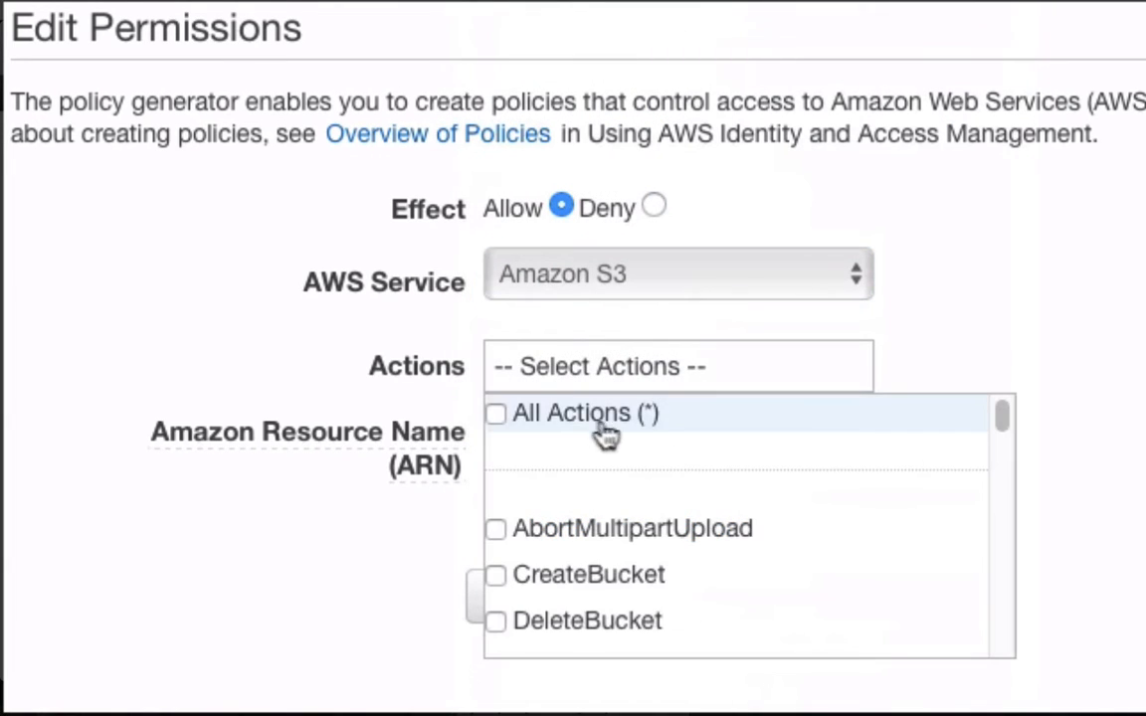
click(497, 414)
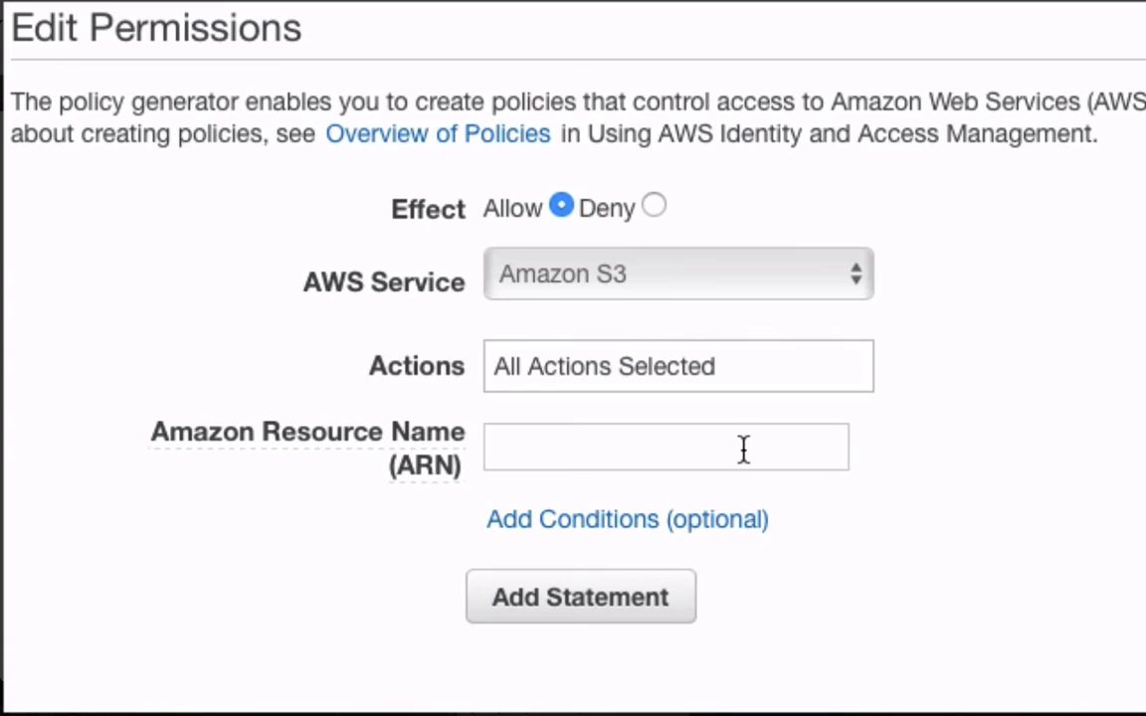
text(:www.myawesomewebsite.com)
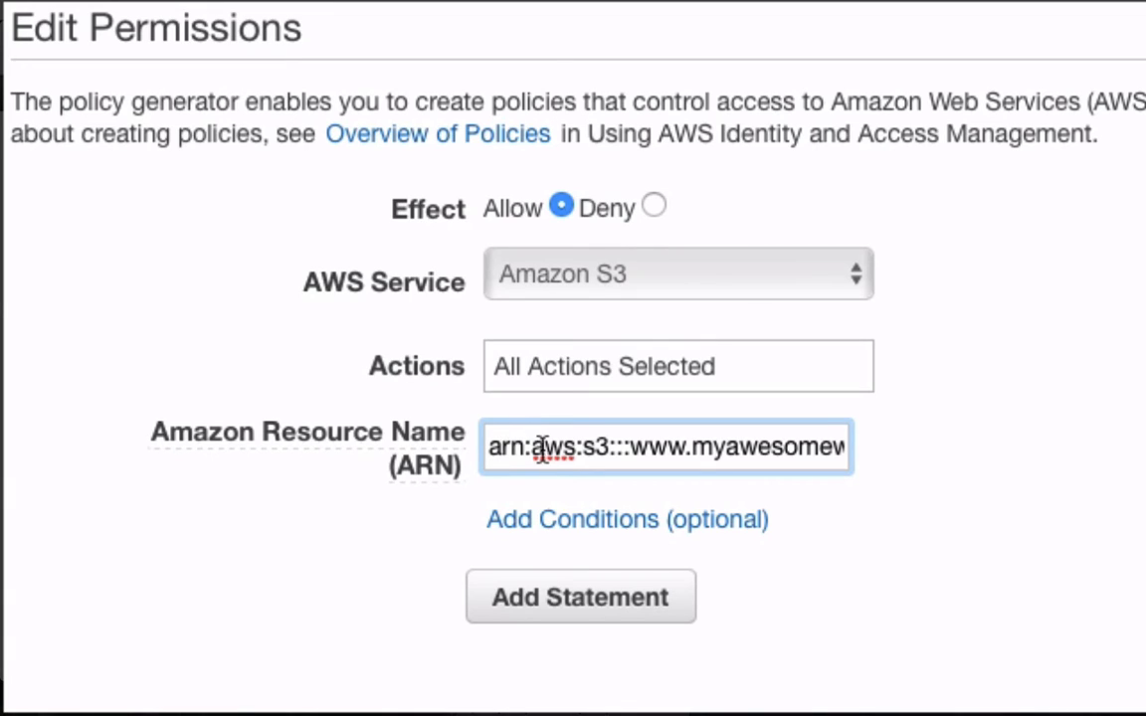
mouse_move(593, 454)
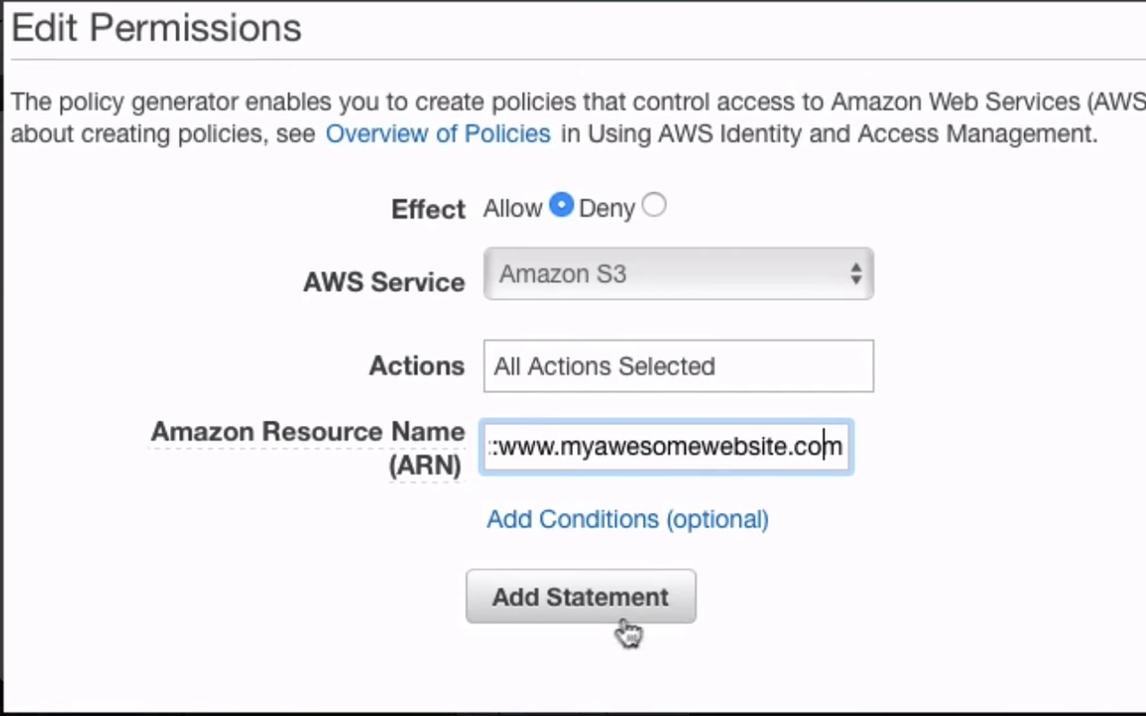
click(581, 597)
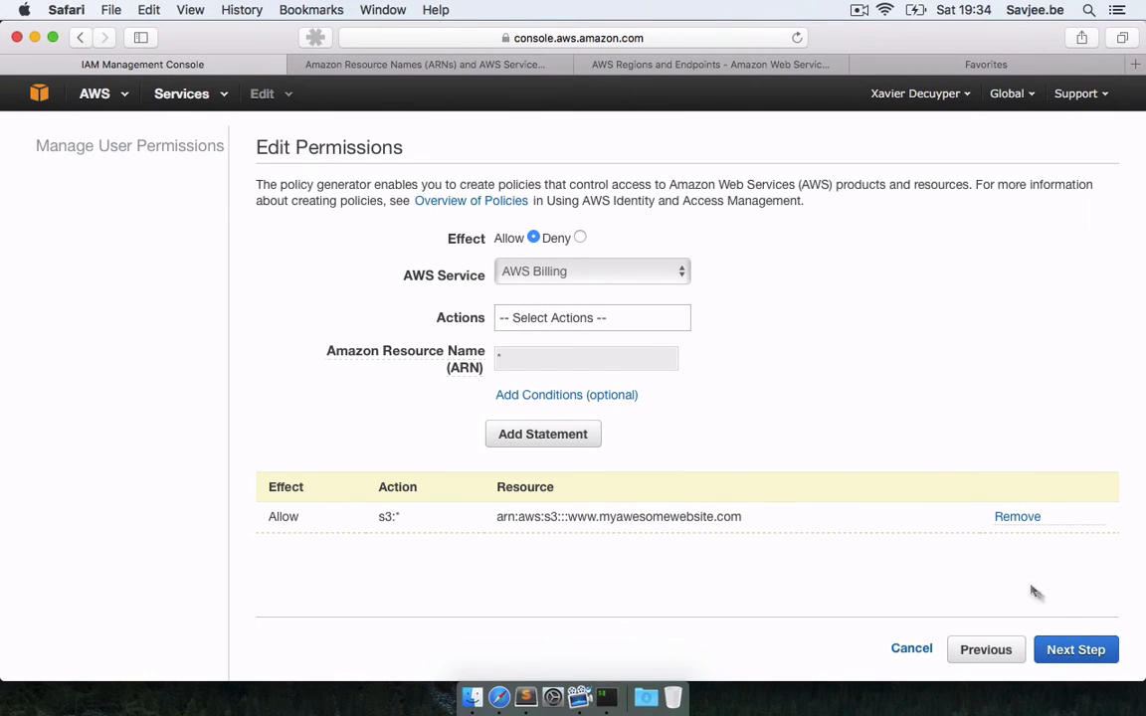
- Review and apply the generated S3 policy to s3website-deploy
click(1075, 648)
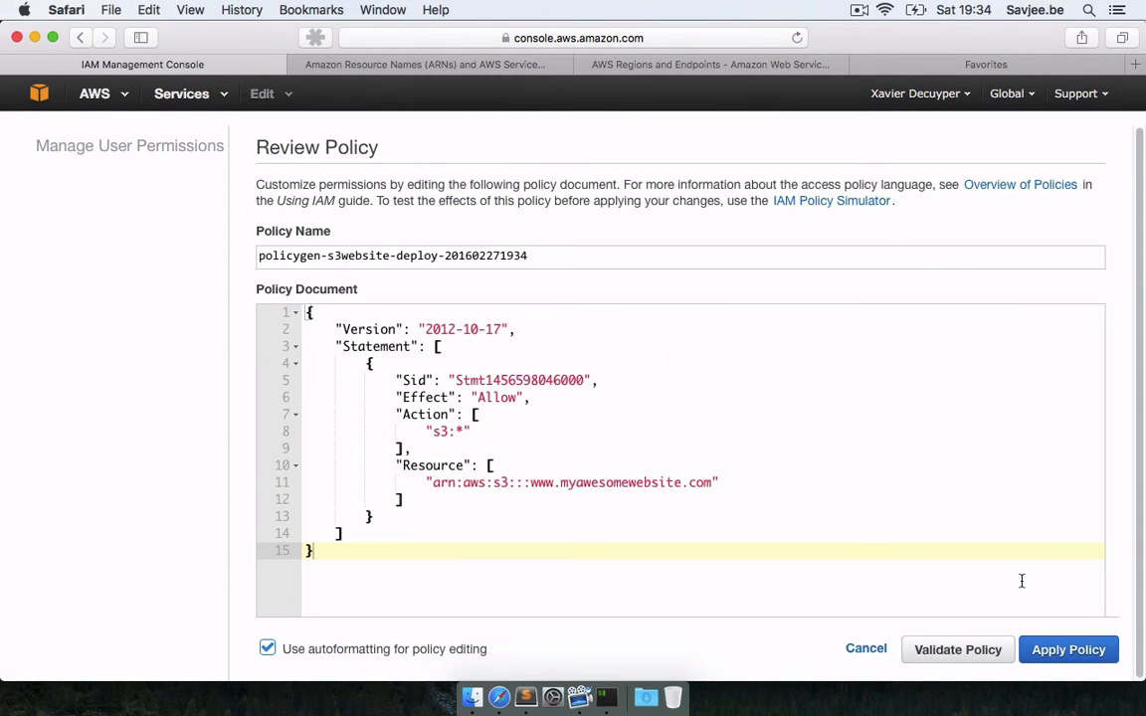
mouse_move(834, 533)
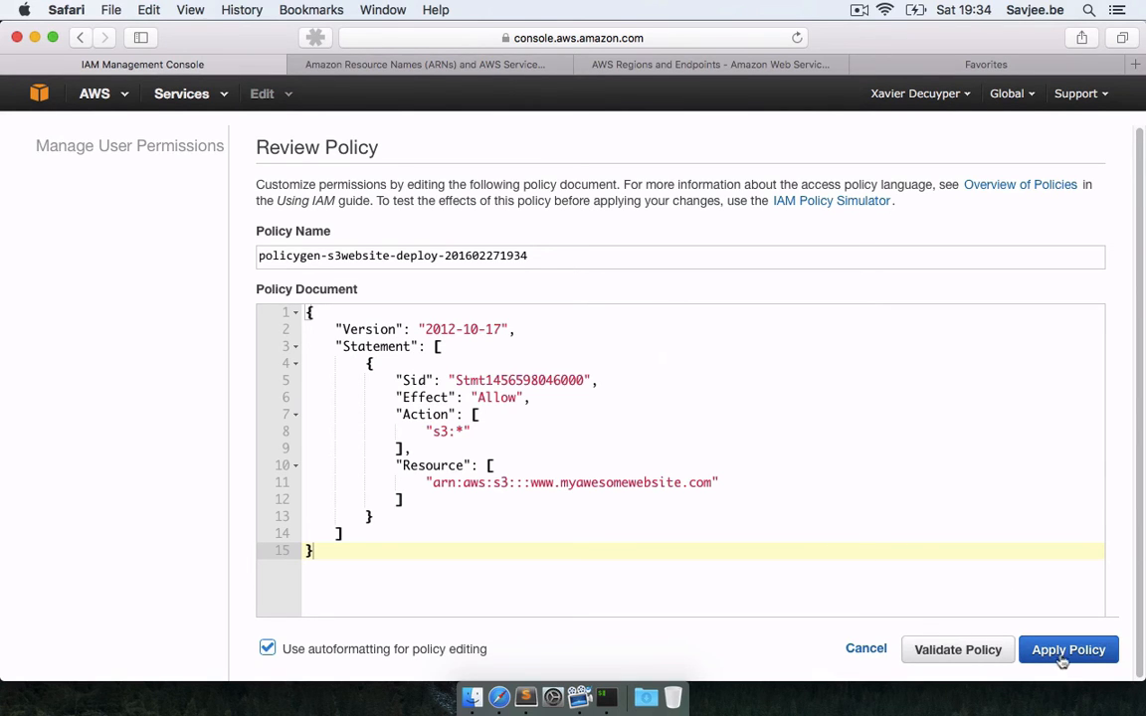
click(1068, 648)
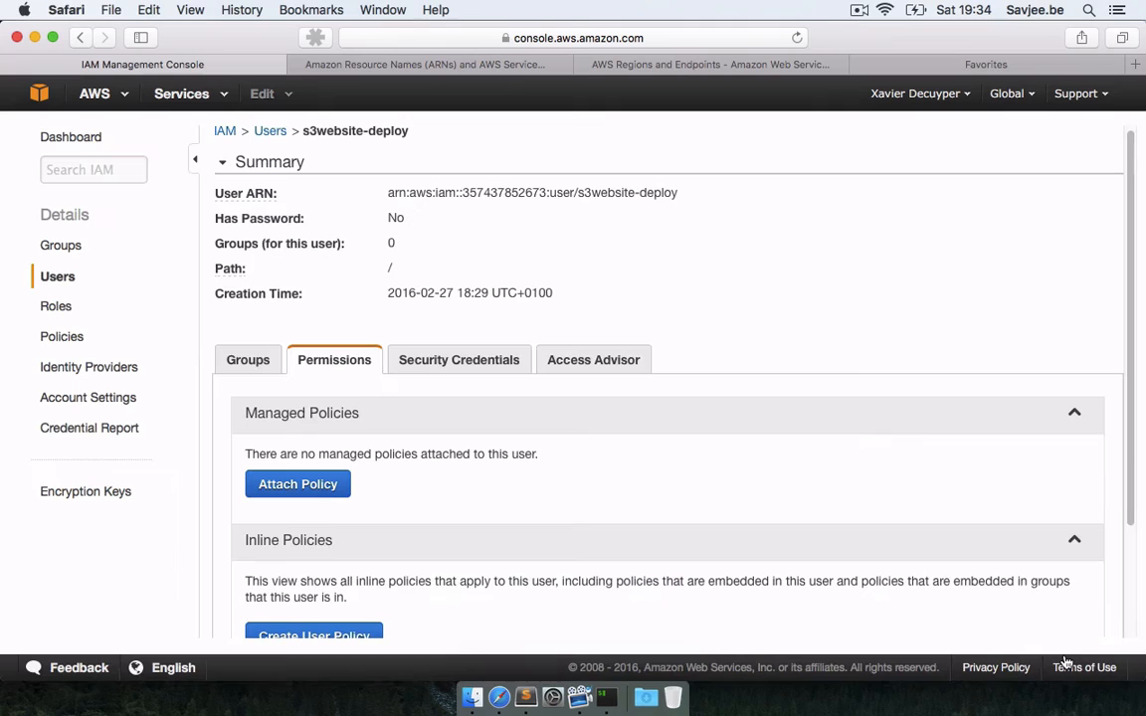
scroll(down, 3)
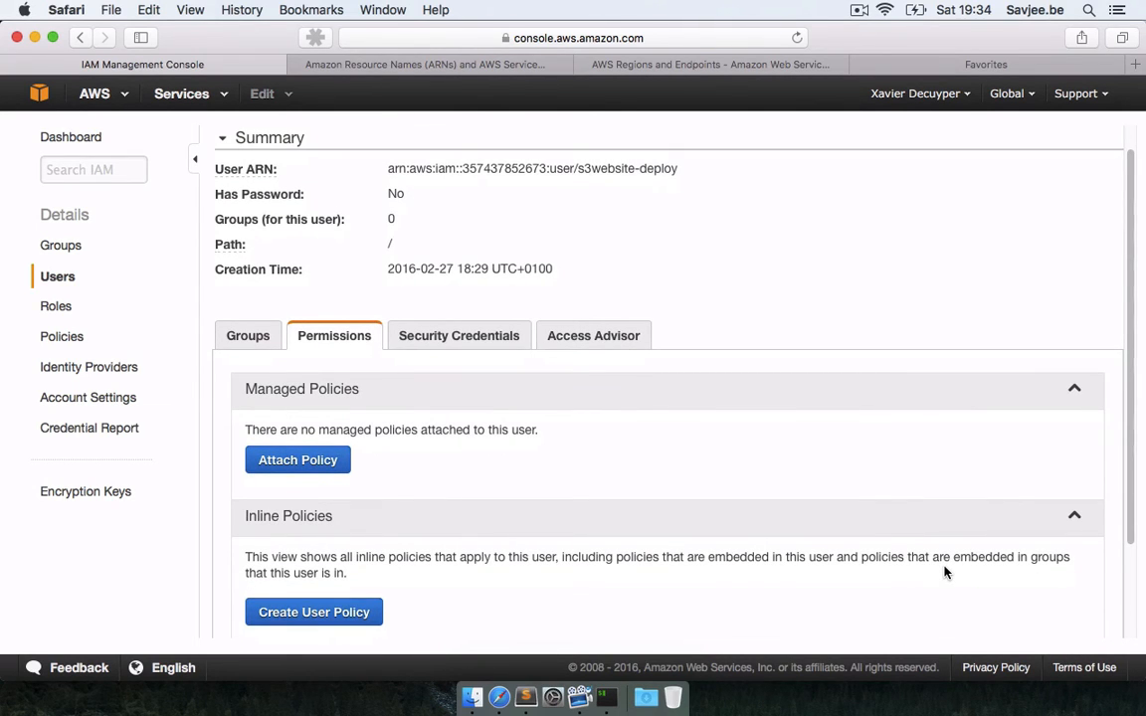
mouse_move(780, 484)
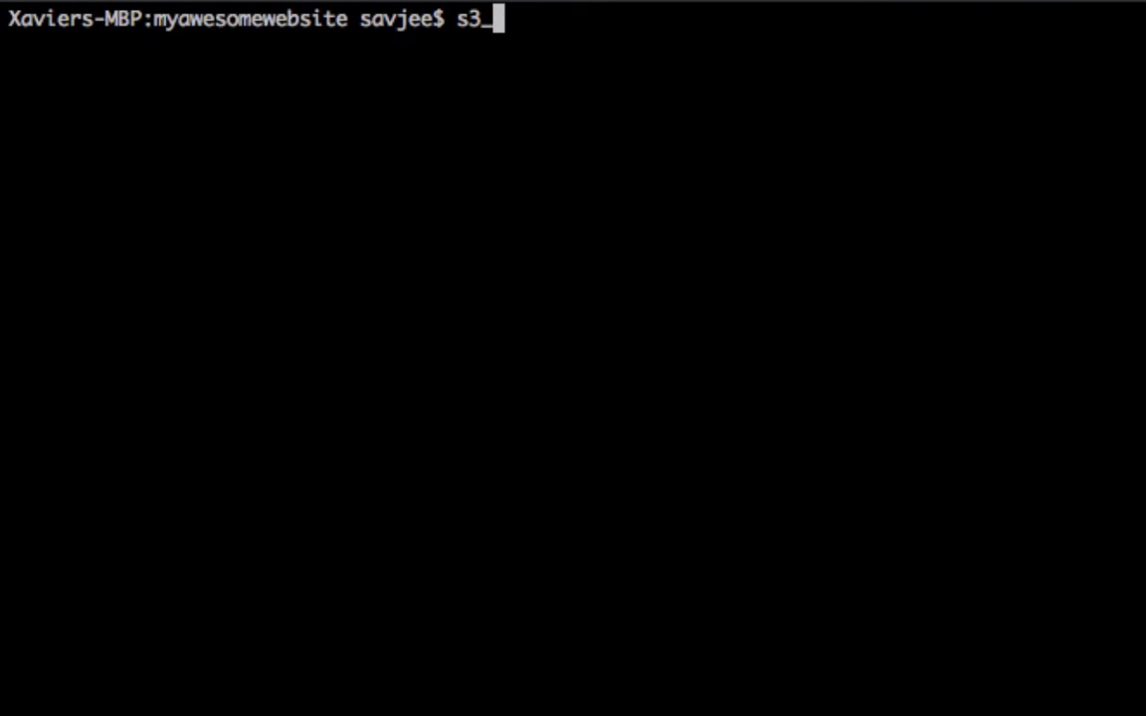
- Run 's3_website cfg apply' and answer N to skip CloudFront delivery
text(_website cfg)
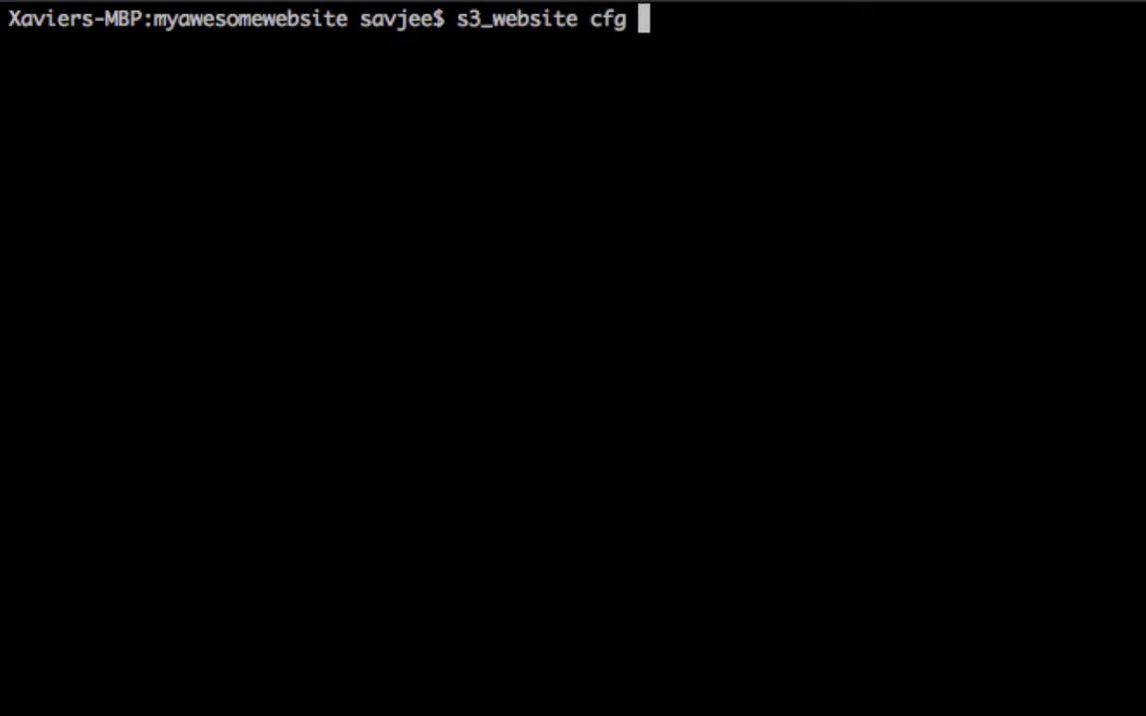
text(apply)
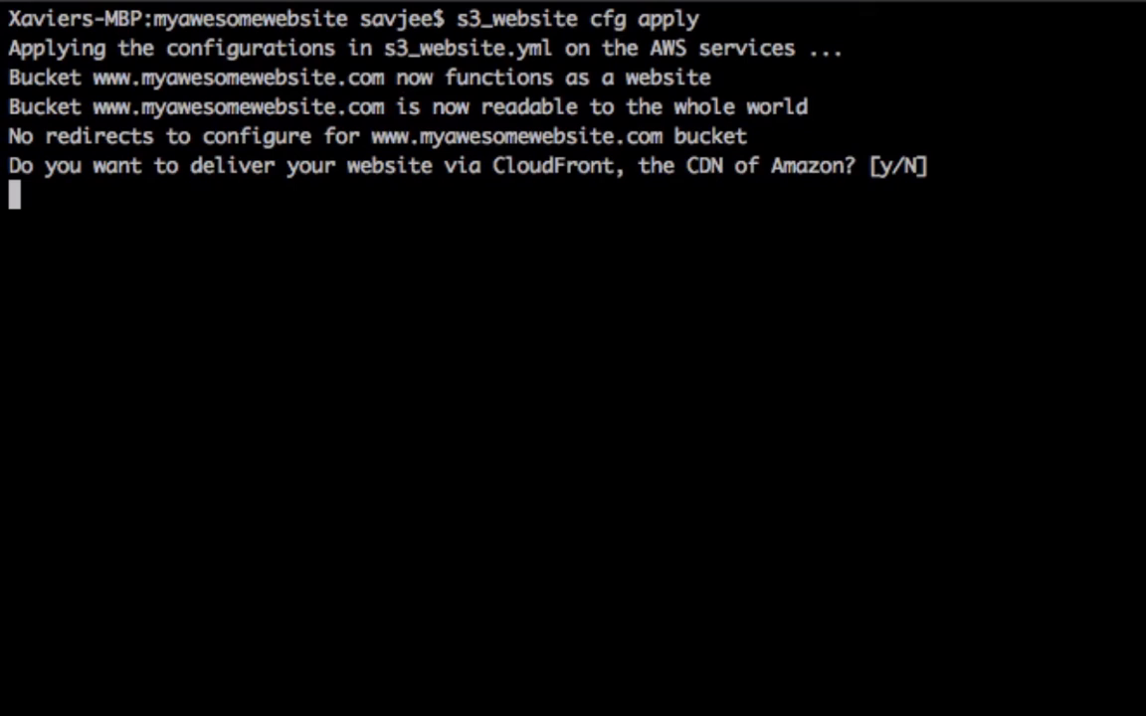
mouse_move(418, 76)
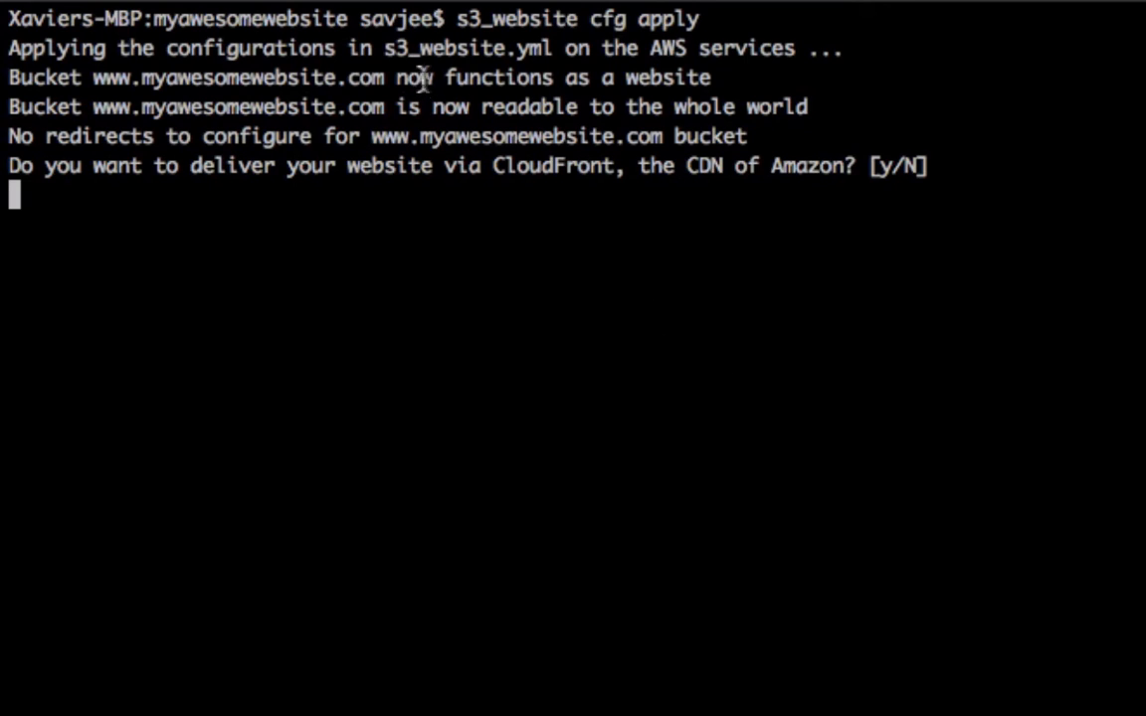
mouse_move(474, 107)
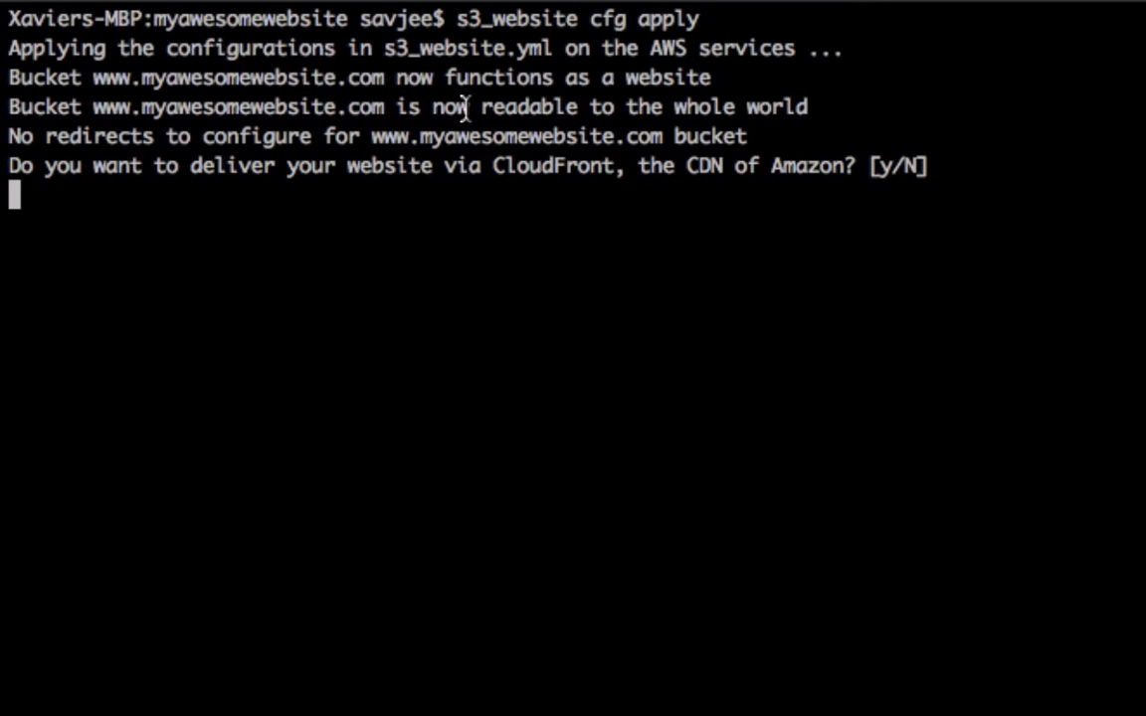
mouse_move(263, 135)
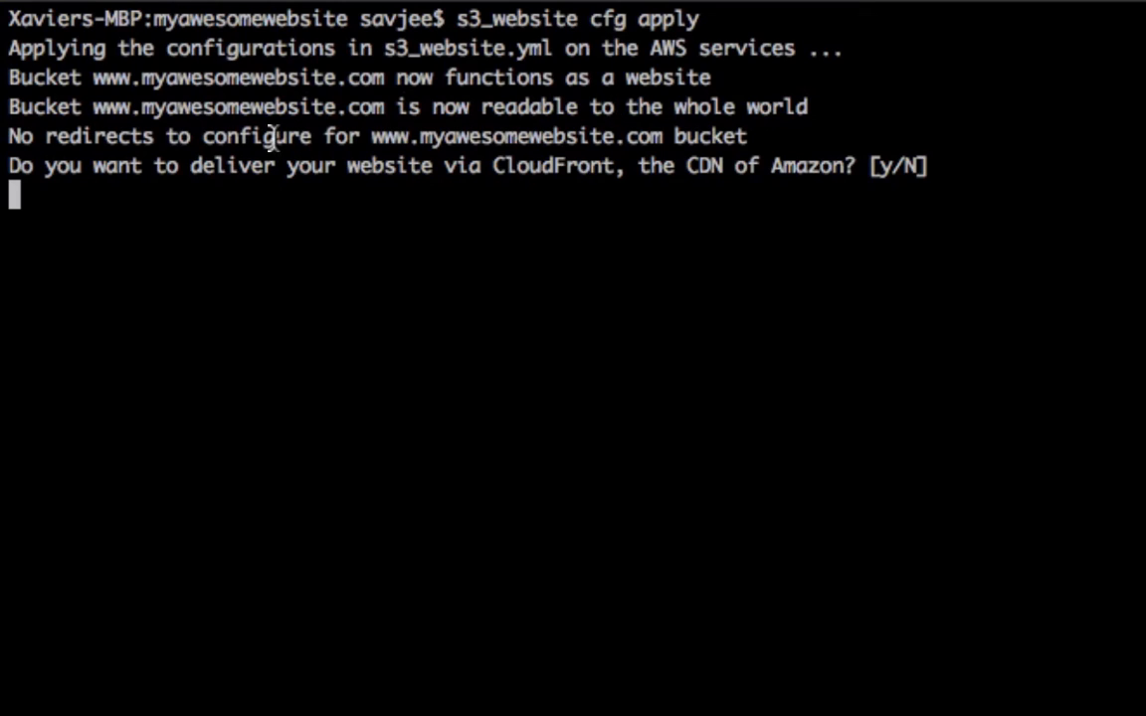
mouse_move(581, 165)
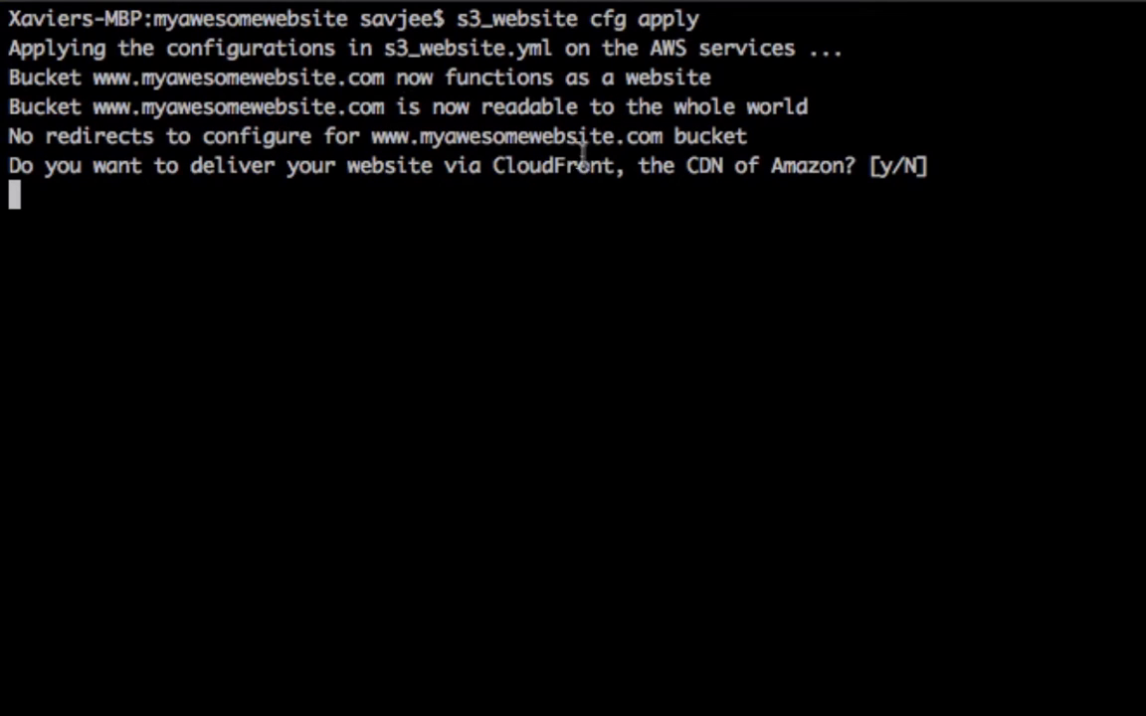
mouse_move(179, 156)
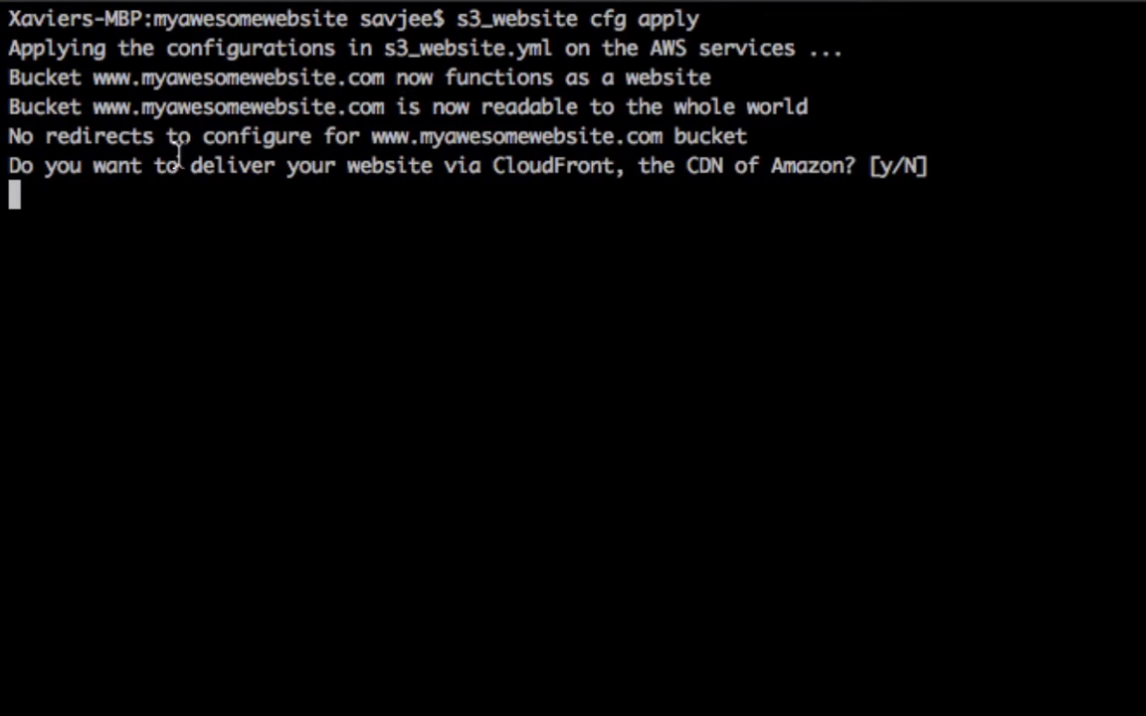
mouse_move(581, 183)
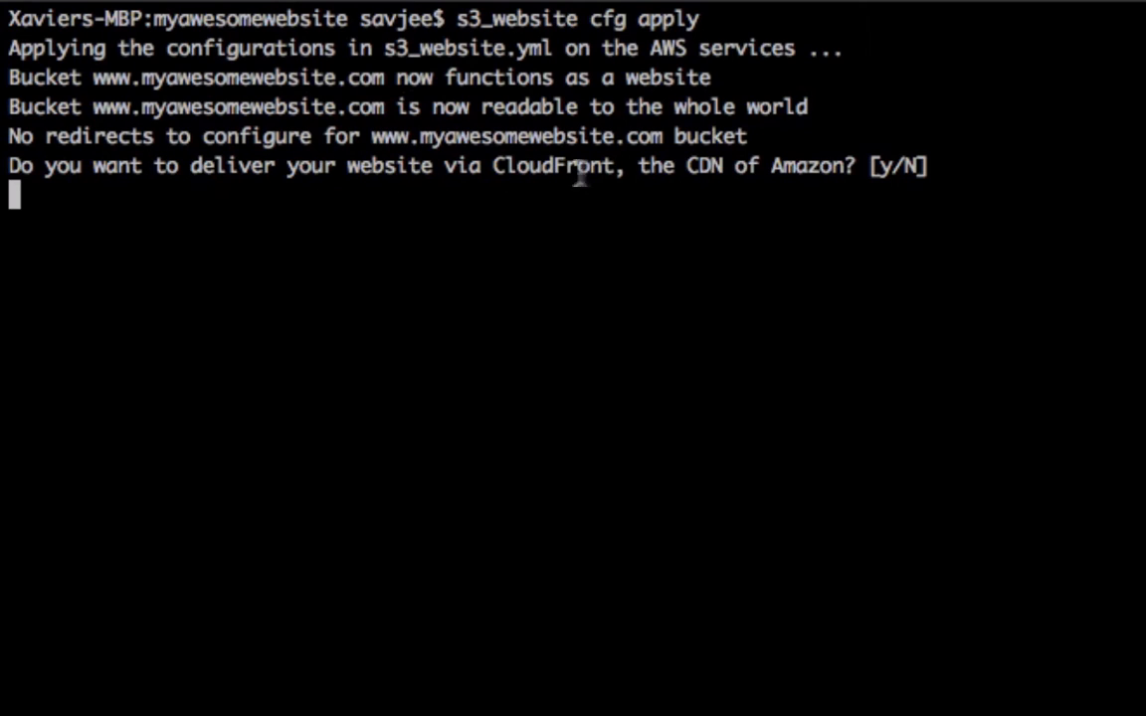
mouse_move(965, 175)
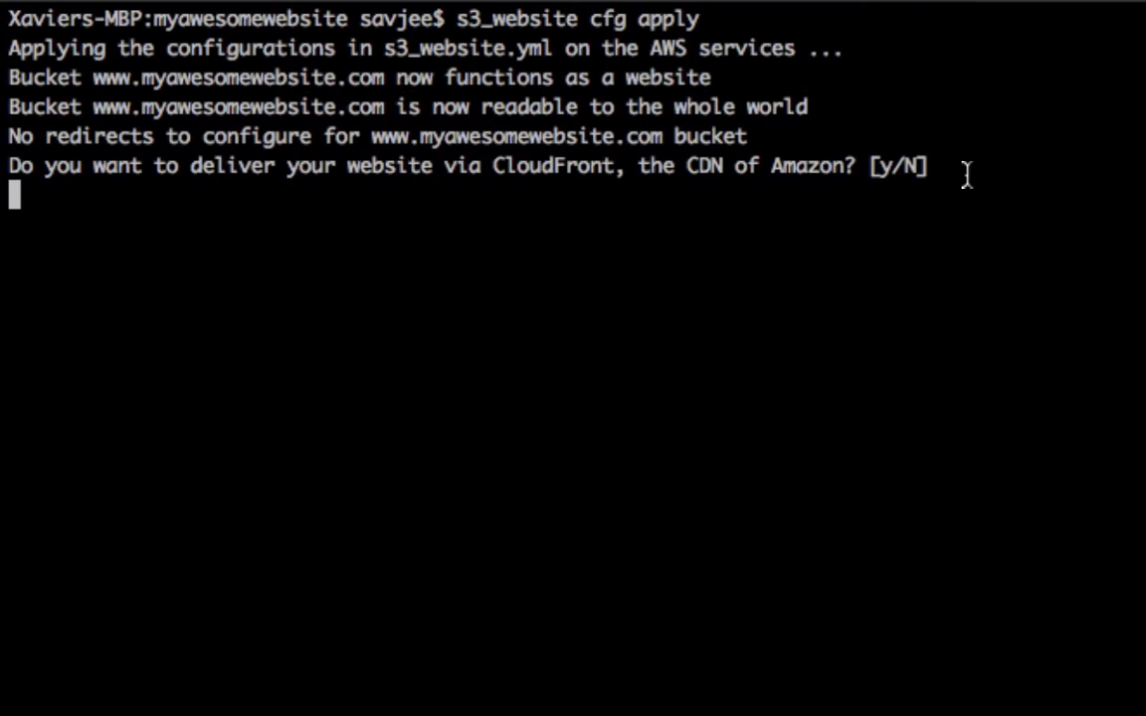
text(N)
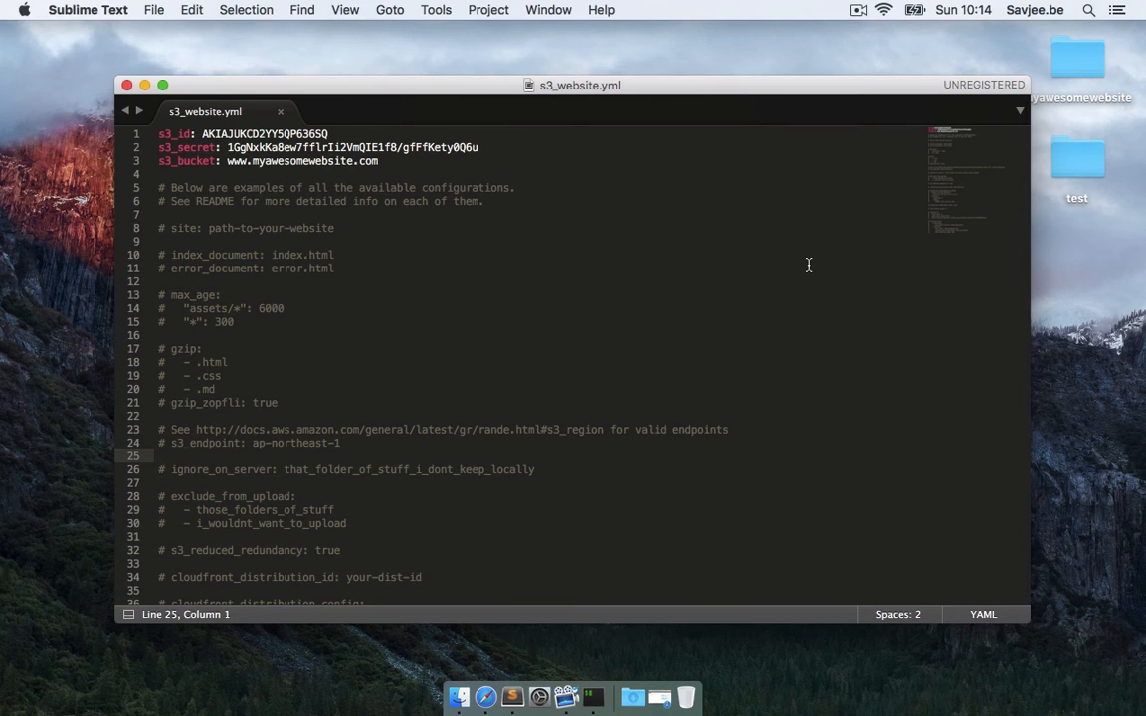
mouse_move(541, 328)
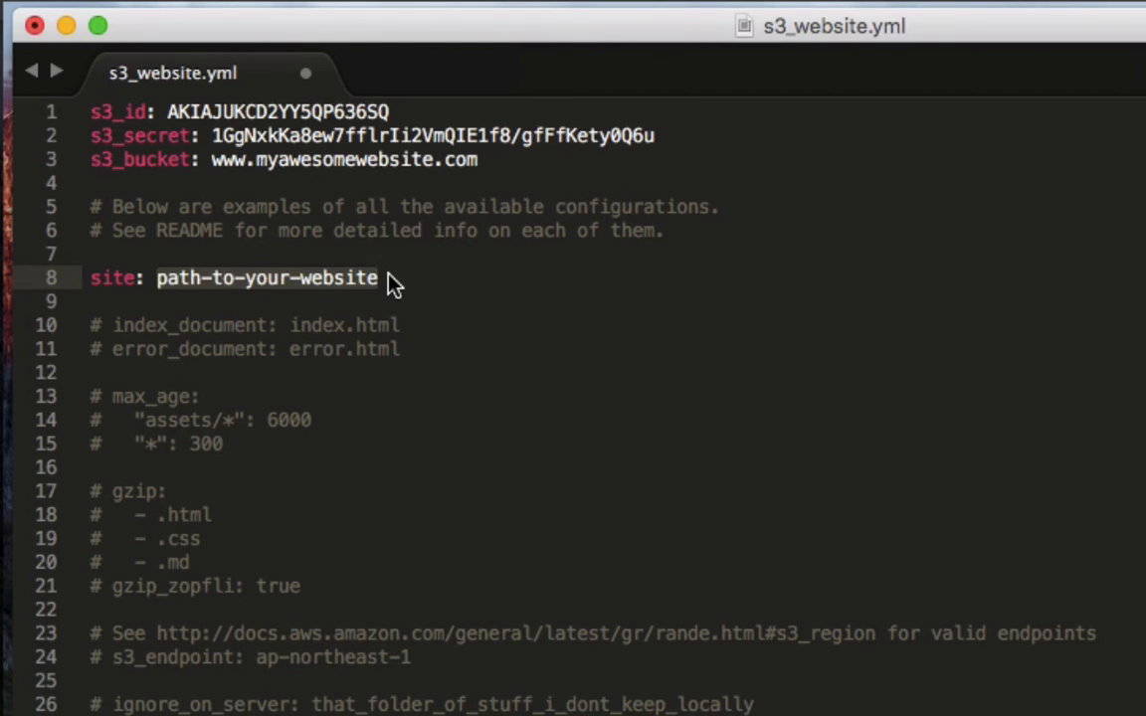
- Set site to '.' and s3_endpoint to eu-west-1 in s3_website.yml, then save
text(.)
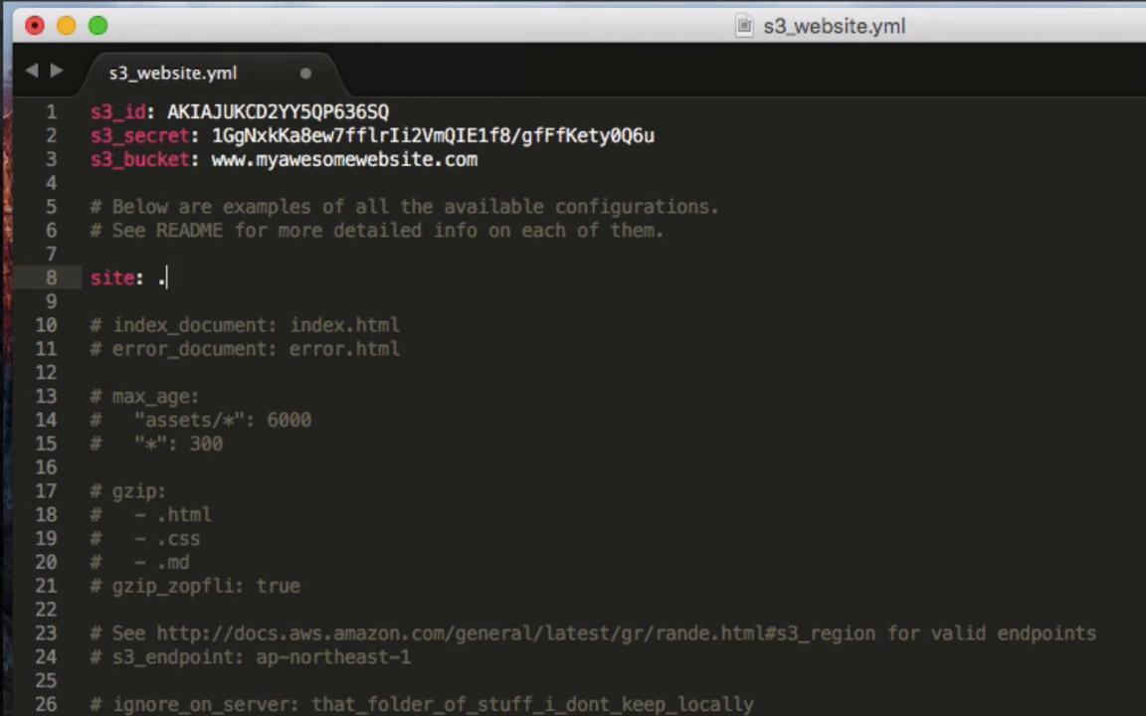
mouse_move(132, 664)
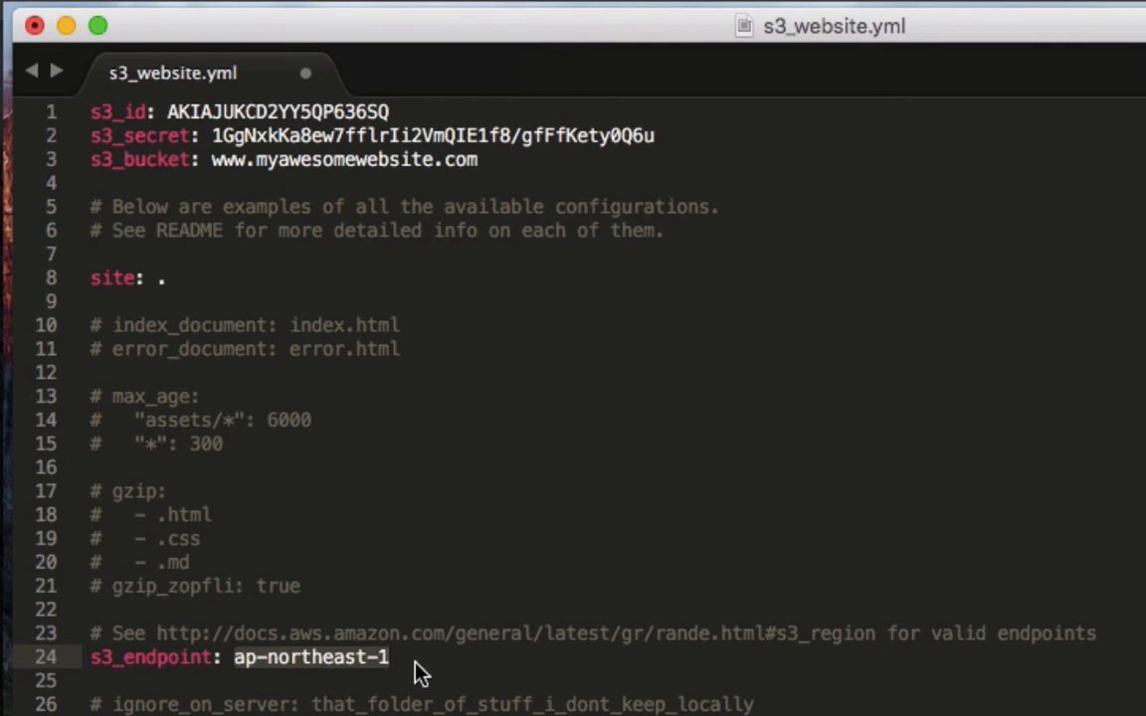
text(eu-west-)
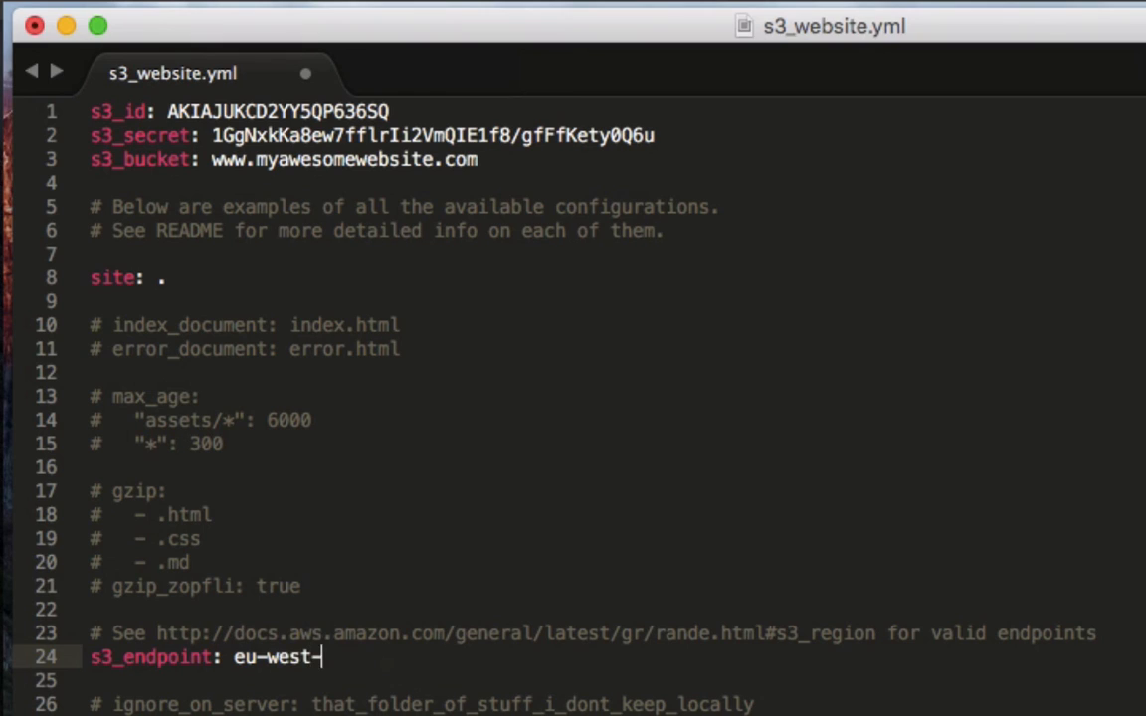
text(1)
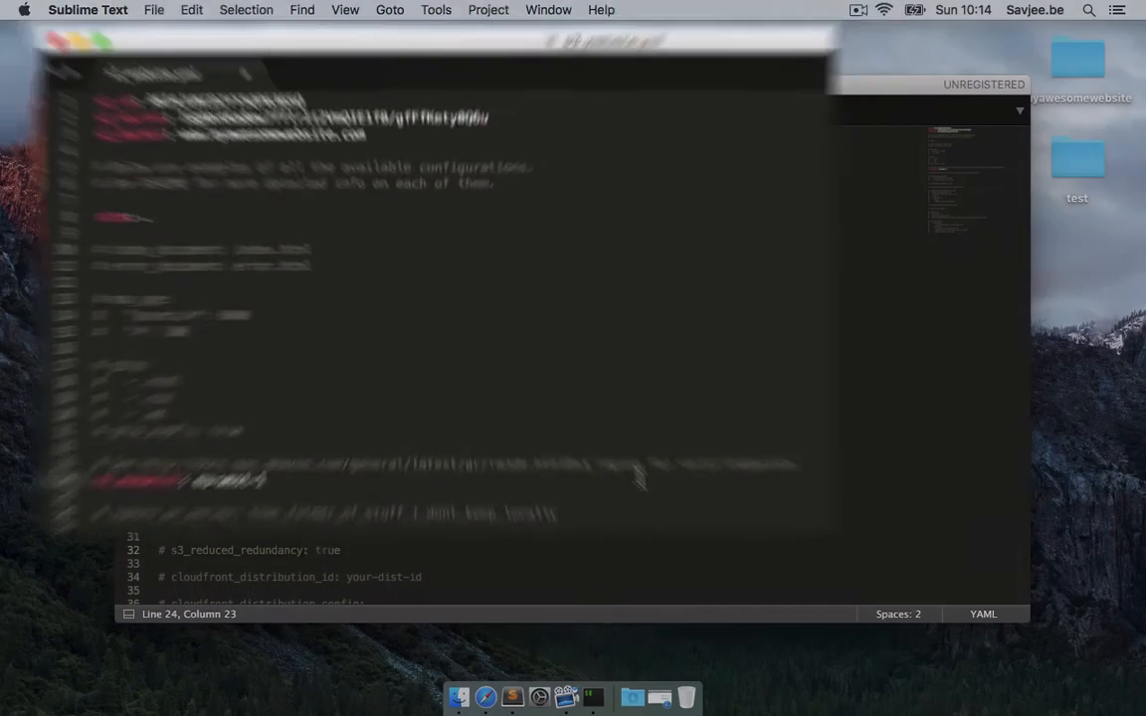
key(cmd+s)
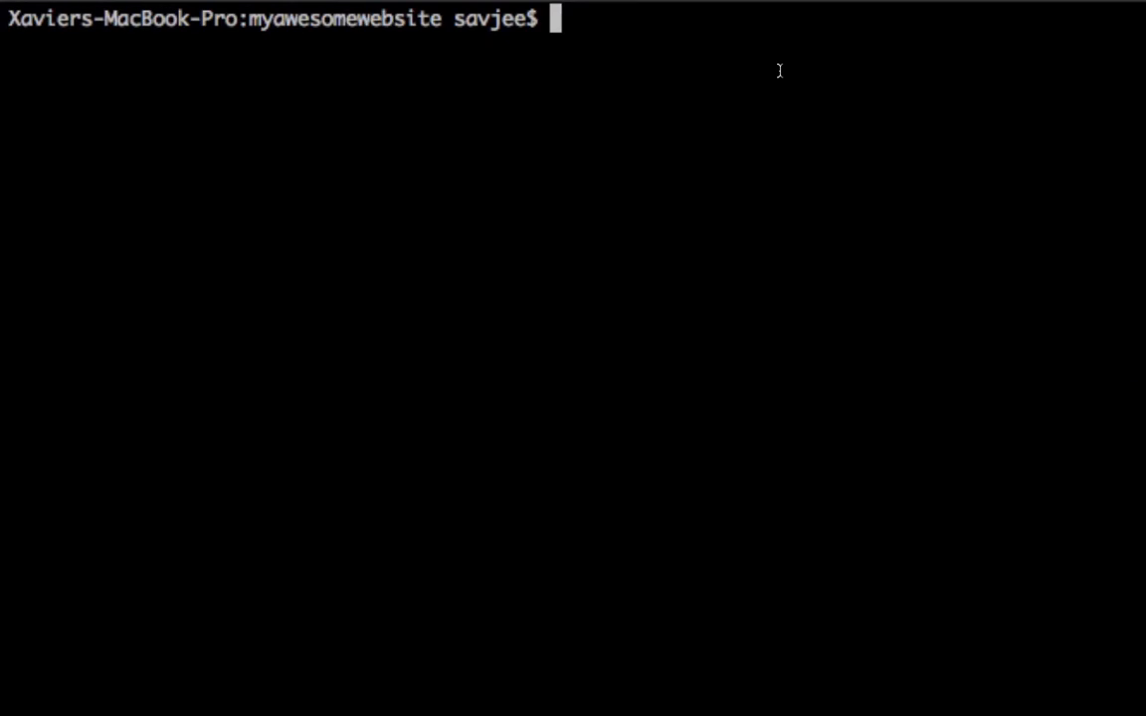
text(s3)
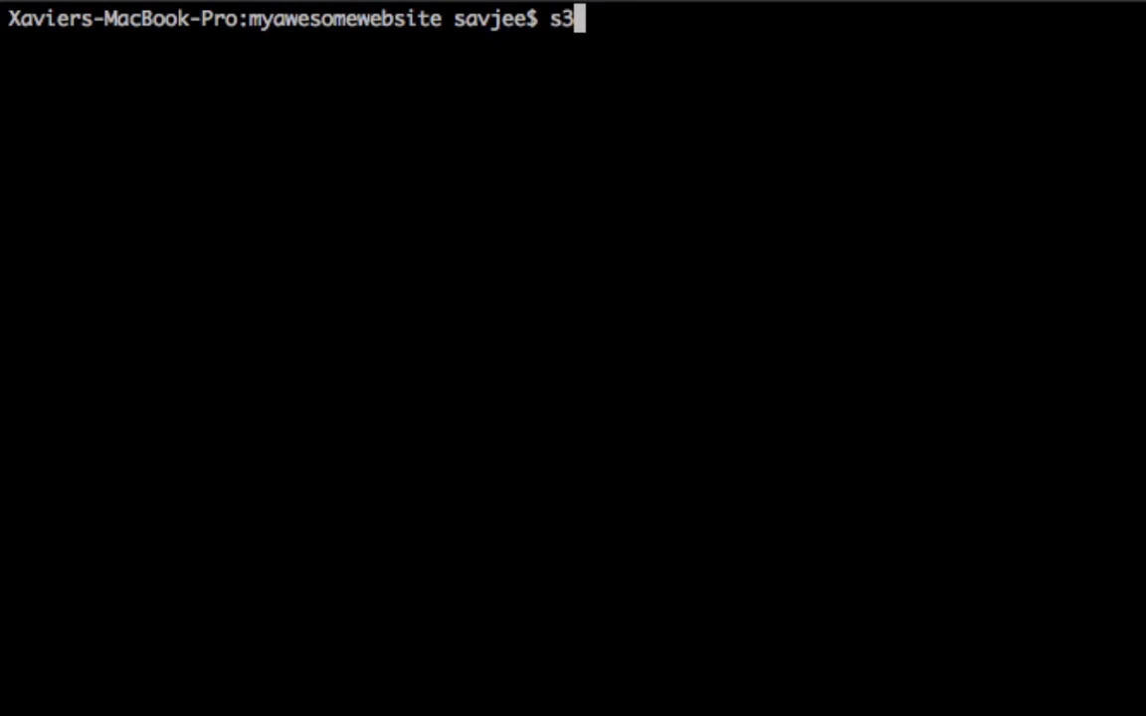
text(_website)
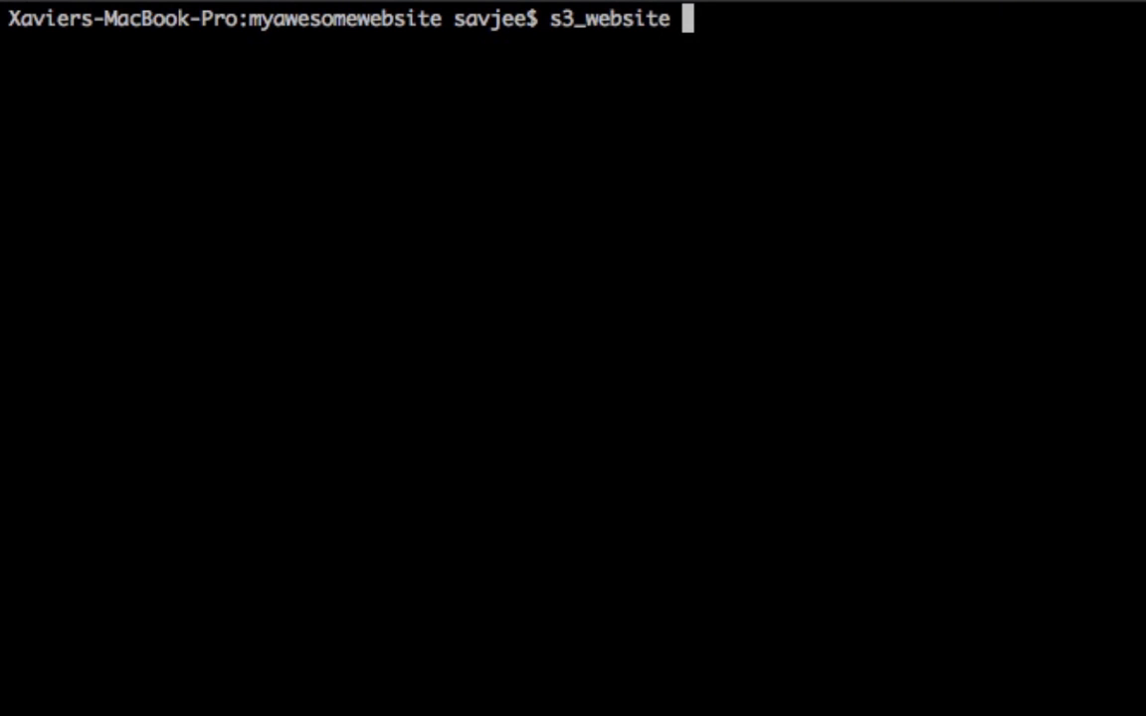
text(push)
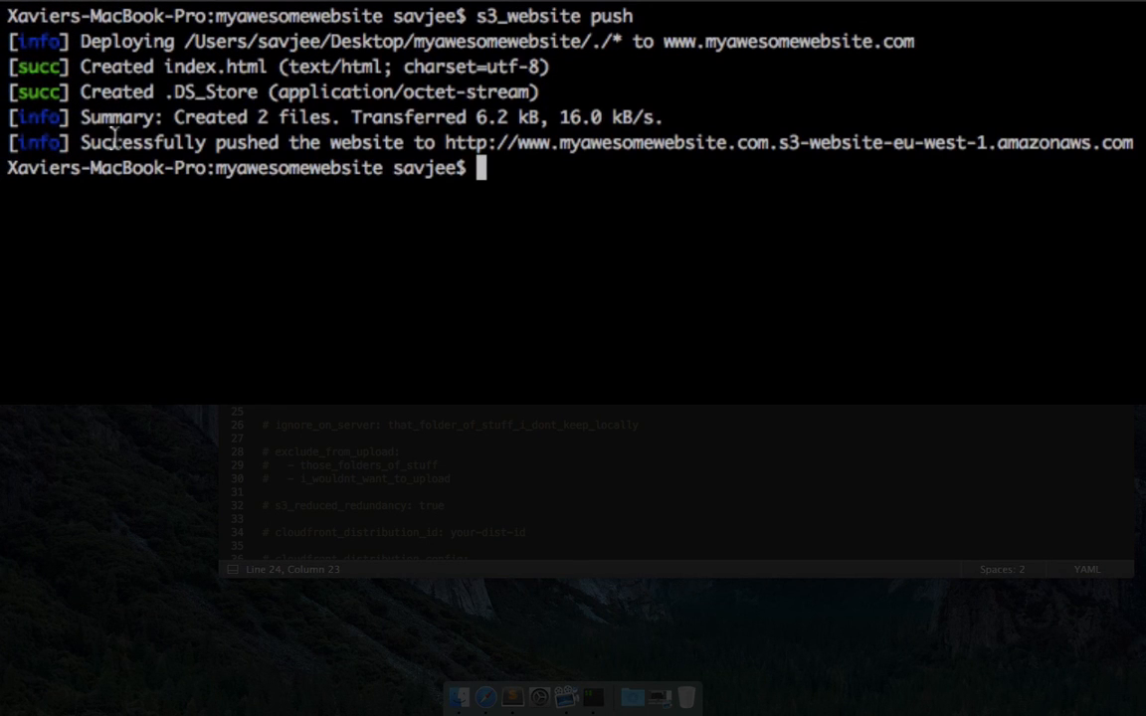
mouse_move(450, 143)
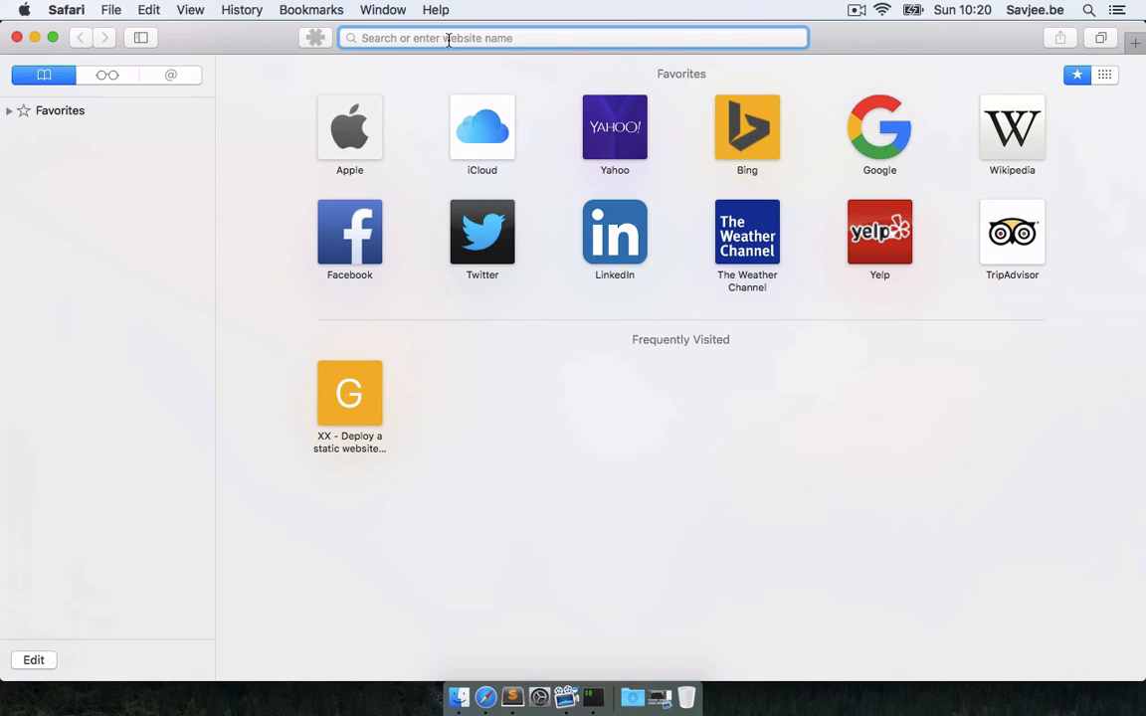
text(http://www.myawesomewebsite.com.s3-website-eu-west-1.amazonaws.com)
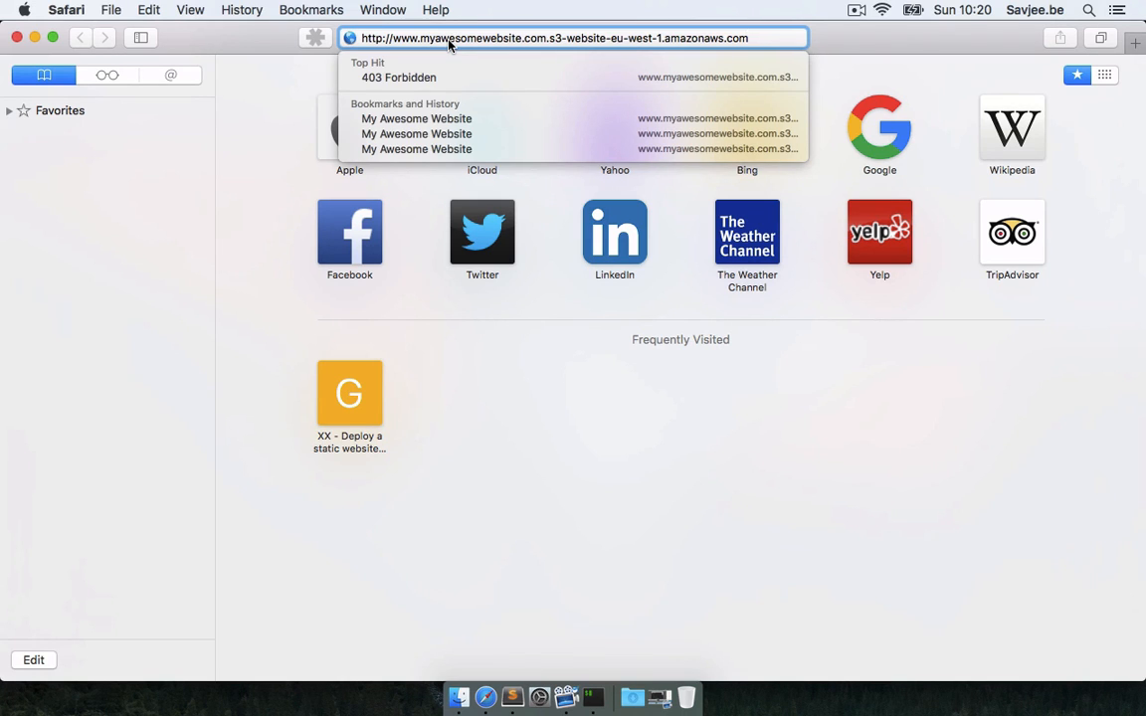